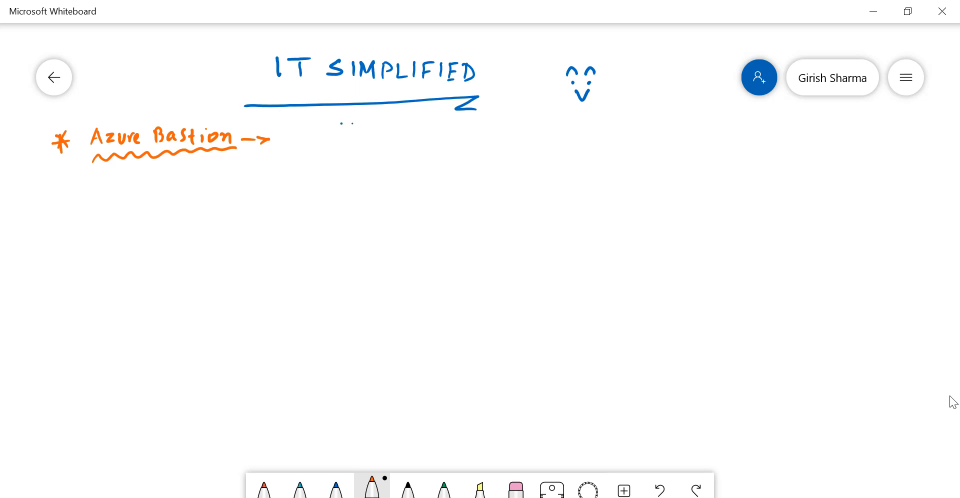
Handwrite 'PaaS' after the arrow following 'Azure Bastion' in the orange note
{"action": "left_click_drag", "start_coordinate": [288, 131], "coordinate": [303, 141]}
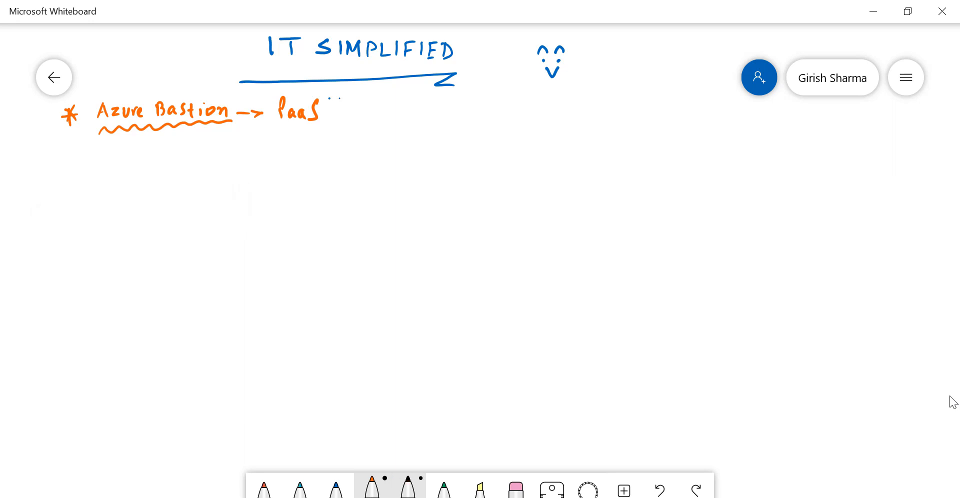
Draw the large network rectangle and label it TDvnet
{"action": "left_click_drag", "start_coordinate": [422, 147], "coordinate": [423, 253]}
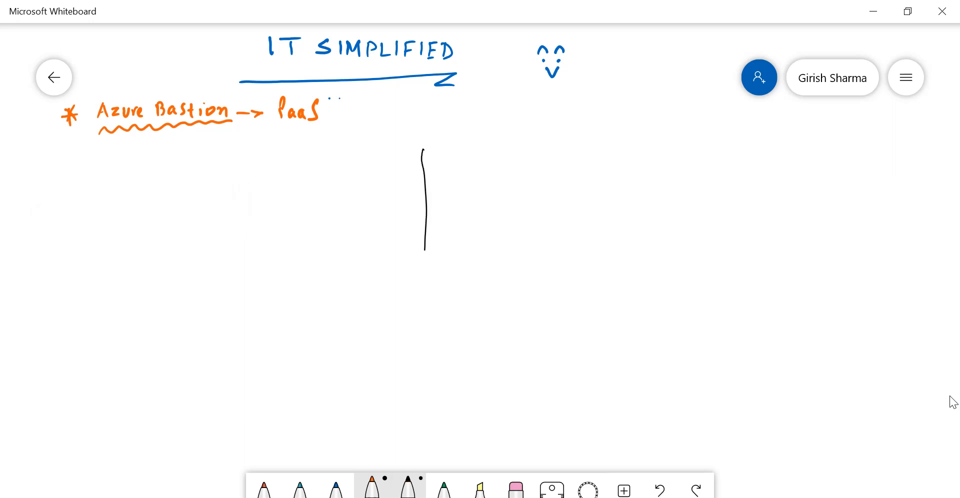
{"action": "left_click_drag", "start_coordinate": [422, 147], "coordinate": [735, 218]}
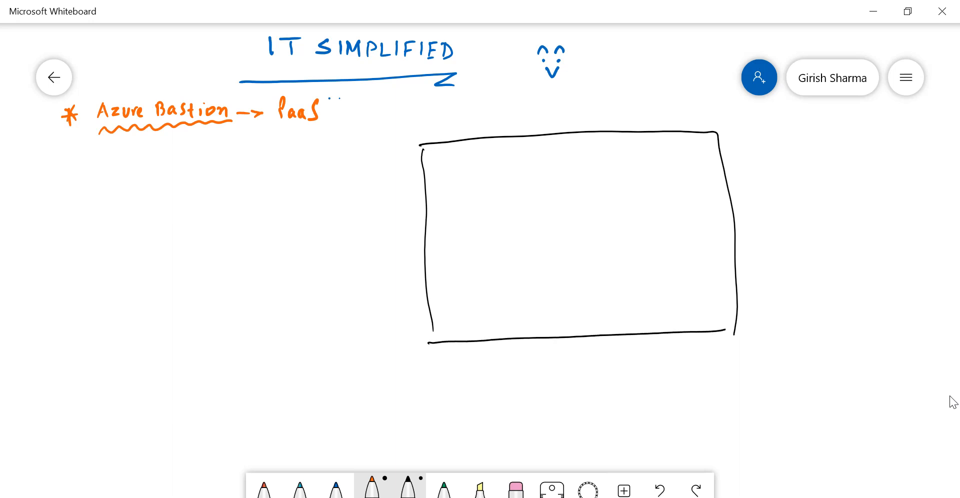
{"action": "left_click_drag", "start_coordinate": [564, 105], "coordinate": [588, 104]}
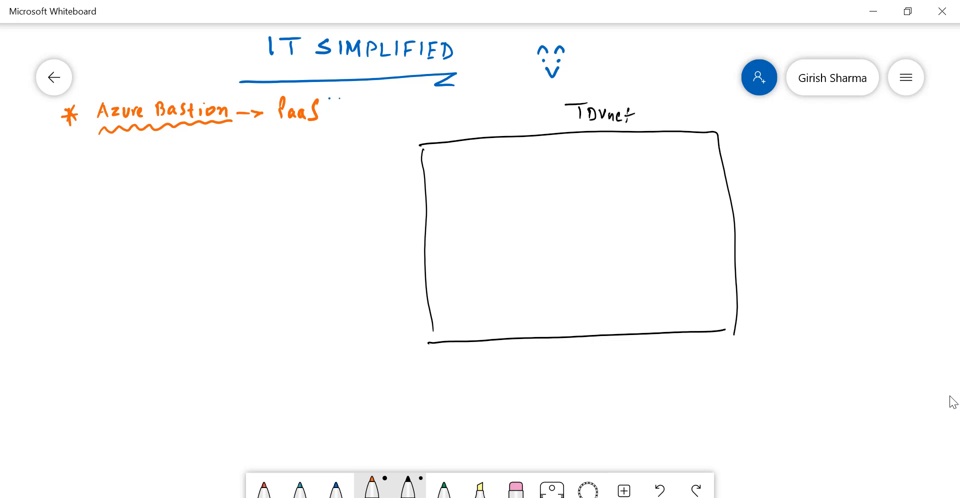
Draw boxes VM1, VM2 and VM3 inside a TDsubnet, plus an empty box on the left
{"action": "left_click_drag", "start_coordinate": [603, 164], "coordinate": [642, 196]}
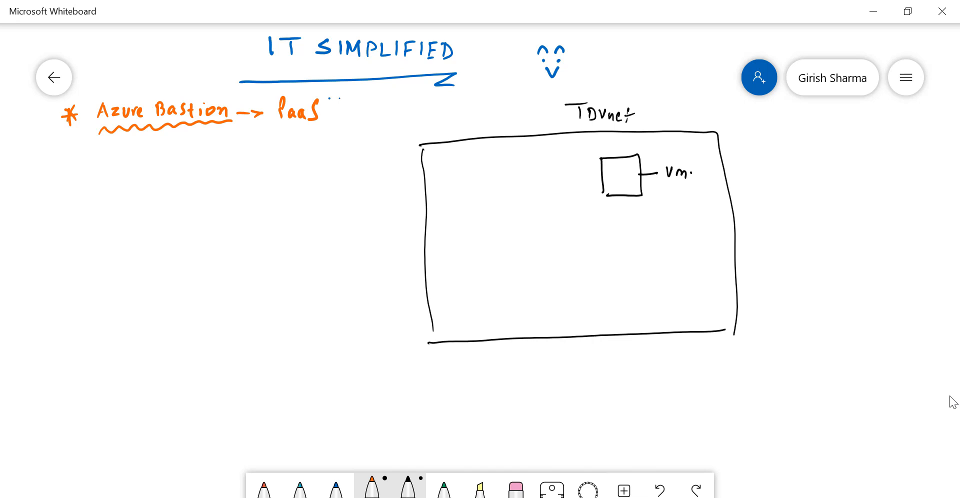
{"action": "type", "text": "l"}
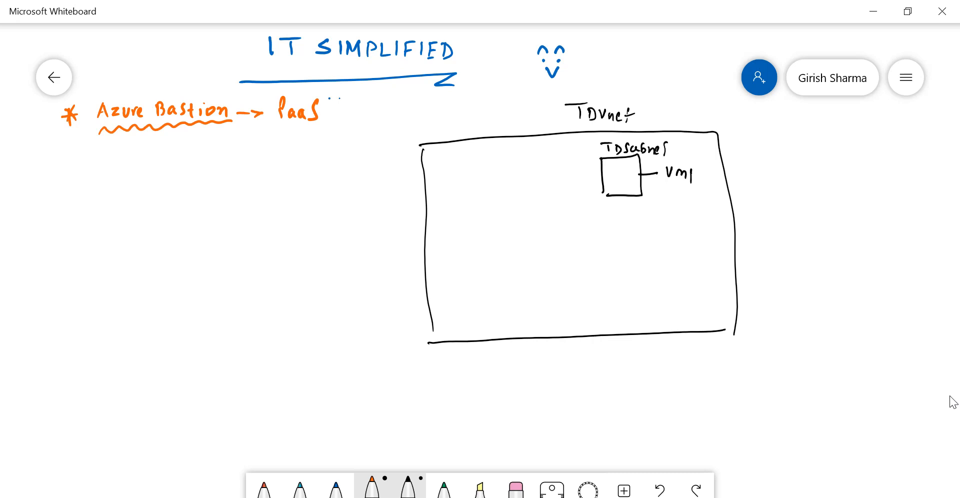
{"action": "left_click_drag", "start_coordinate": [605, 222], "coordinate": [649, 215]}
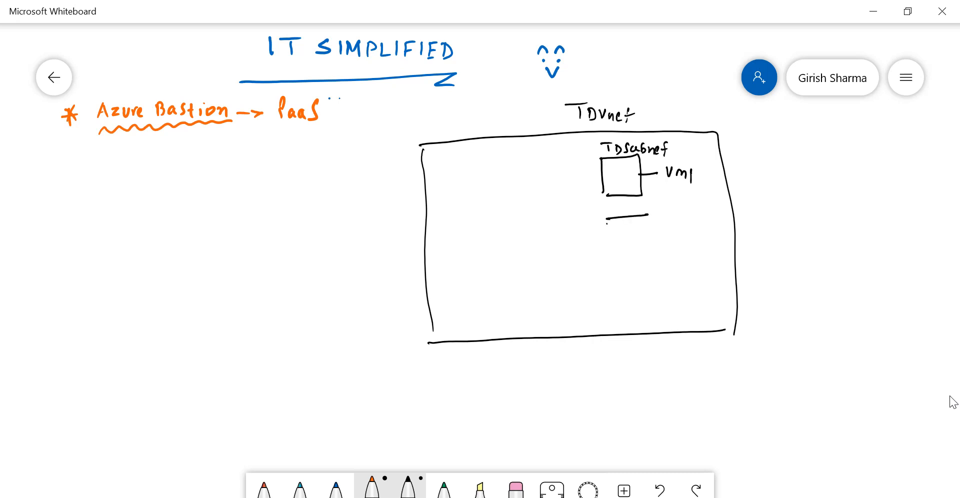
{"action": "left_click_drag", "start_coordinate": [606, 221], "coordinate": [646, 251]}
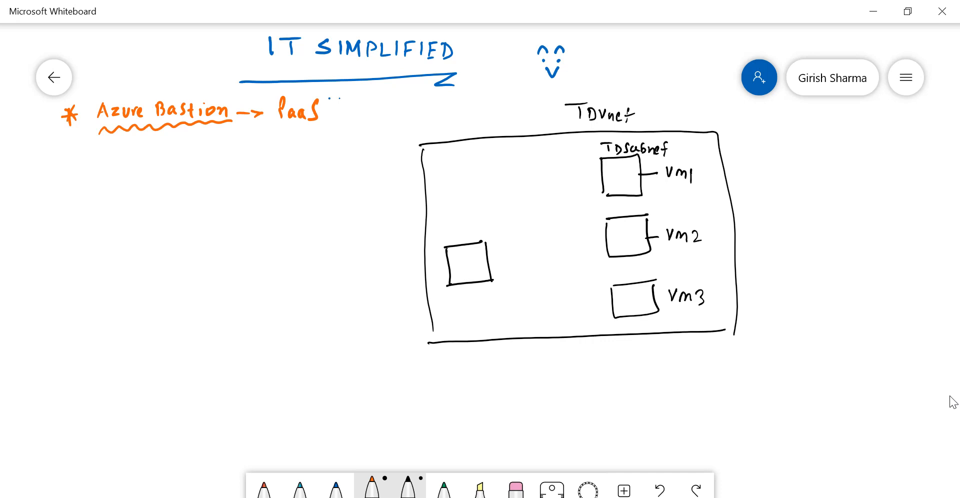
{"action": "left_click_drag", "start_coordinate": [444, 212], "coordinate": [442, 224]}
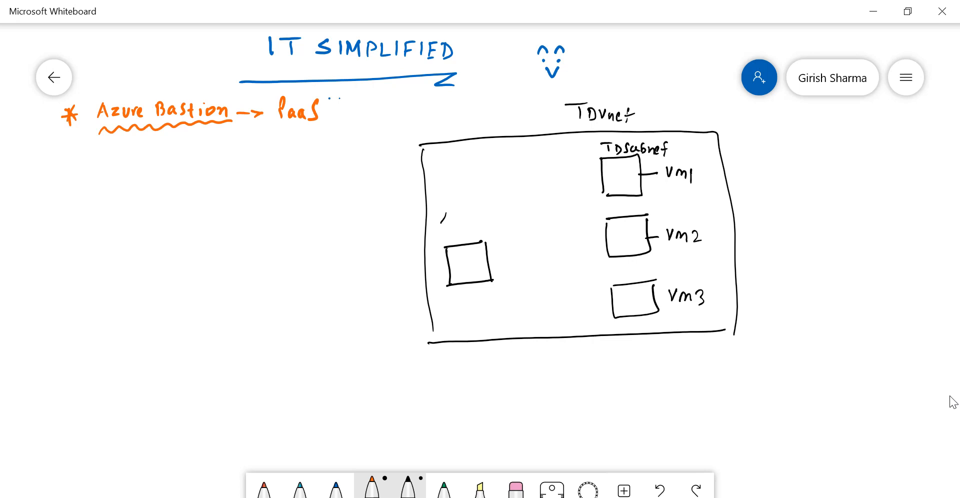
Label the left box ABS/Bastion, add a user with an SSL 443 arrow, a VM1 arrow and a No PIP note
{"action": "type", "text": "ABS"}
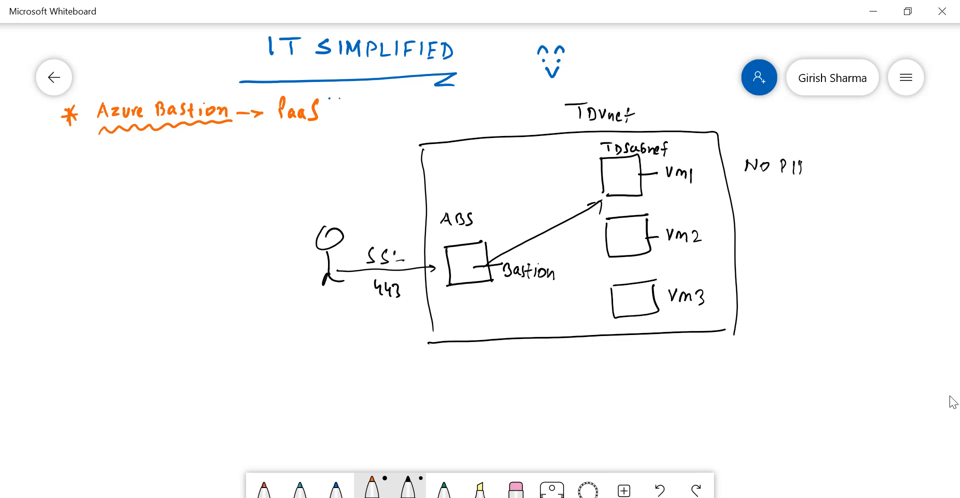
{"action": "type", "text": "Nc"}
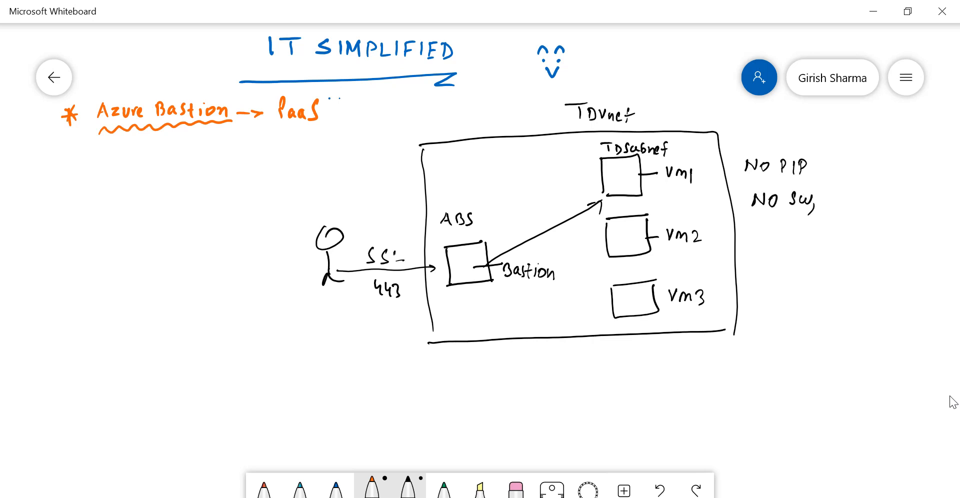
{"action": "type", "text": "agent,"}
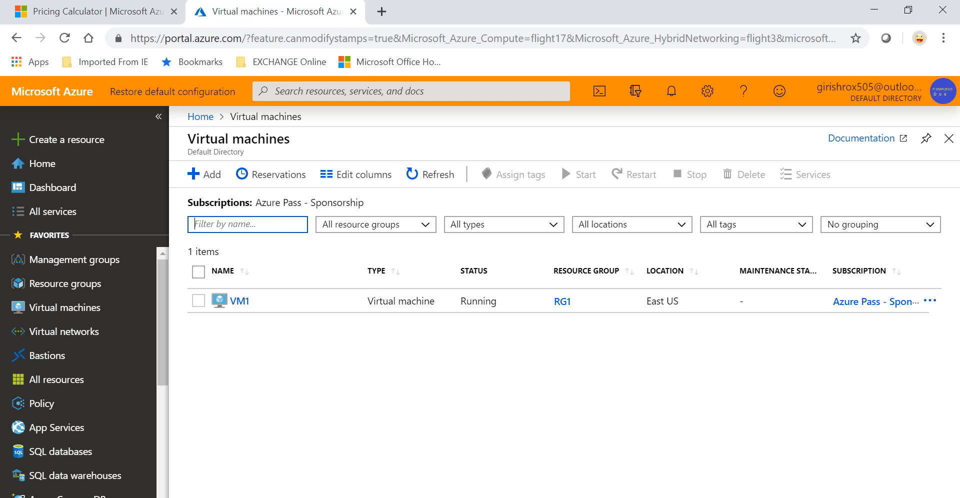
Go from VM1 to TDvnet's subnets, which list only TDsubnet (192.168.0.0/24)
{"action": "left_click", "coordinate": [248, 224]}
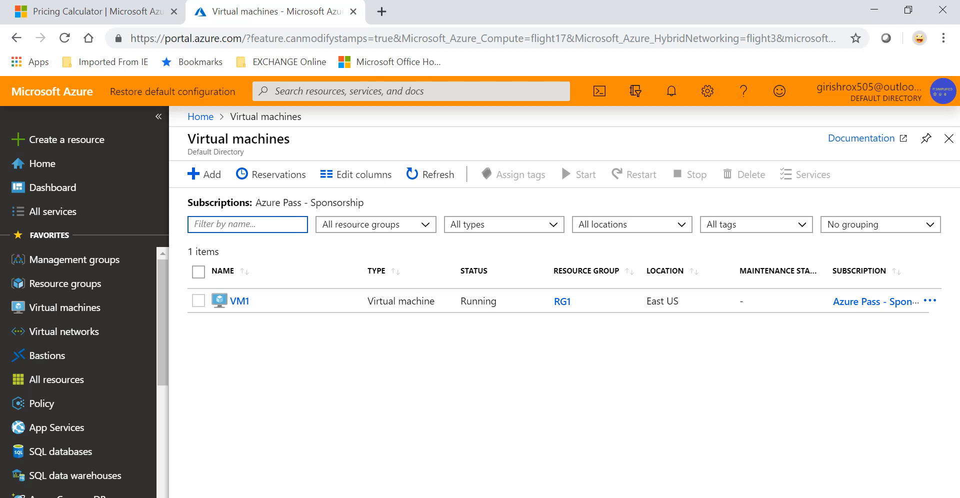
{"action": "mouse_move", "coordinate": [378, 439]}
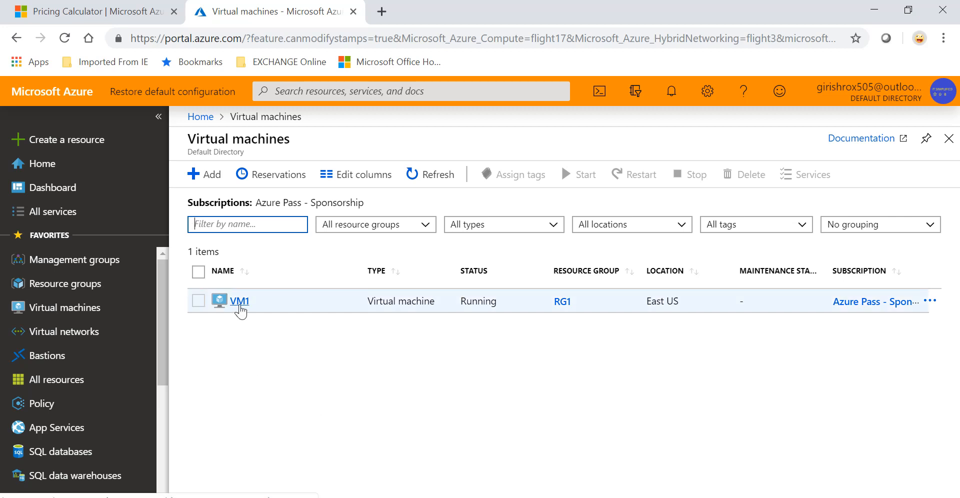
{"action": "left_click", "coordinate": [238, 301]}
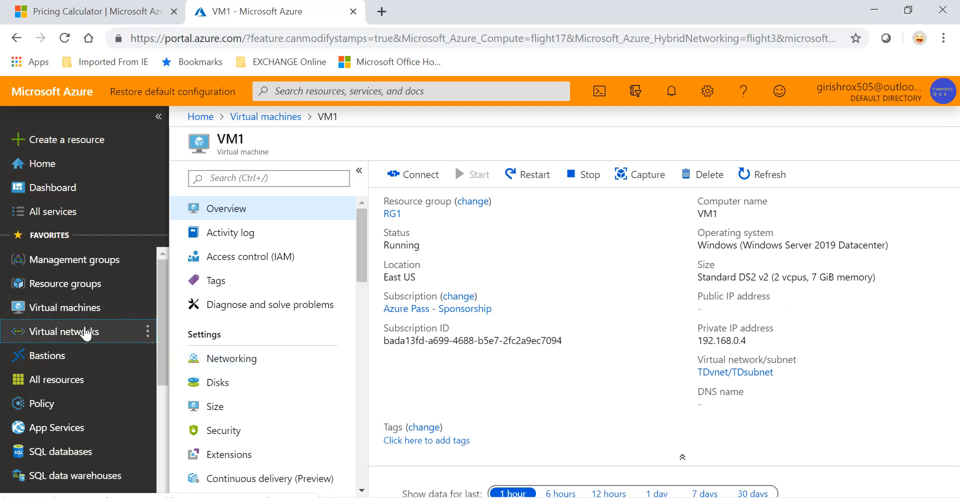
{"action": "left_click", "coordinate": [63, 332]}
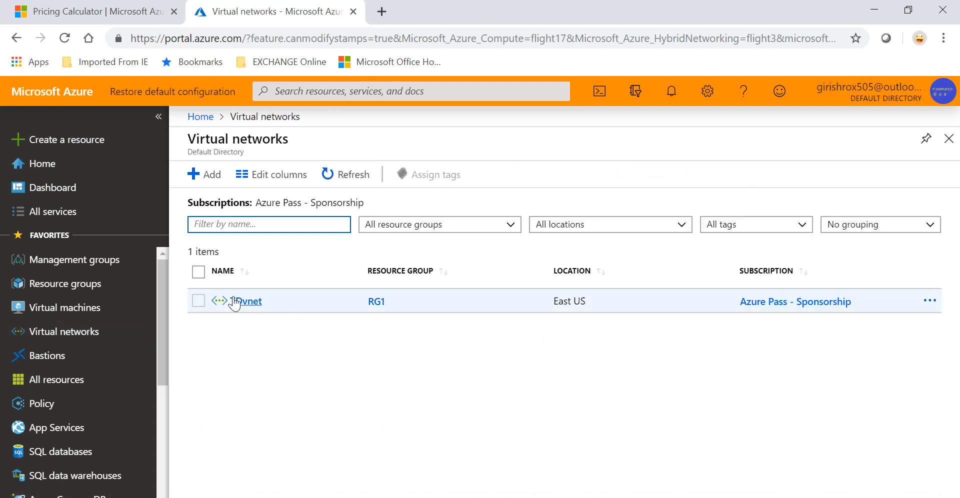
{"action": "left_click", "coordinate": [246, 301]}
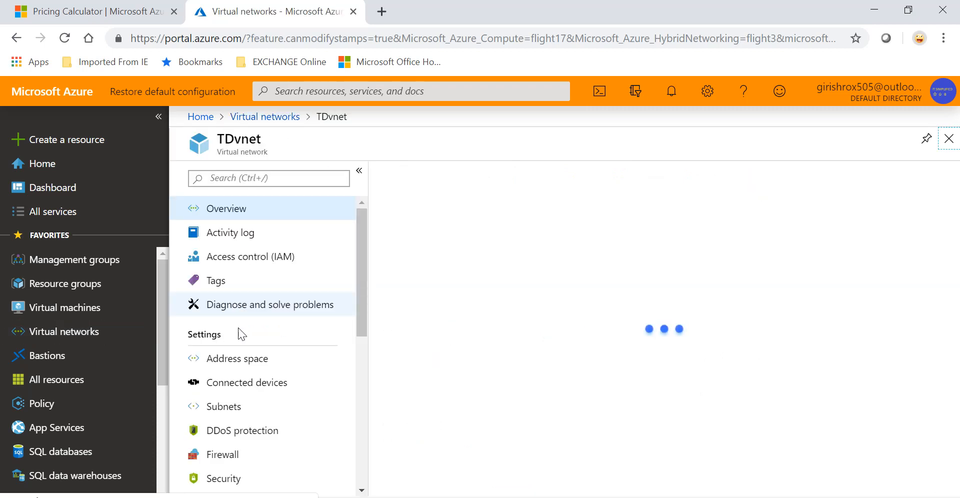
{"action": "left_click", "coordinate": [223, 406]}
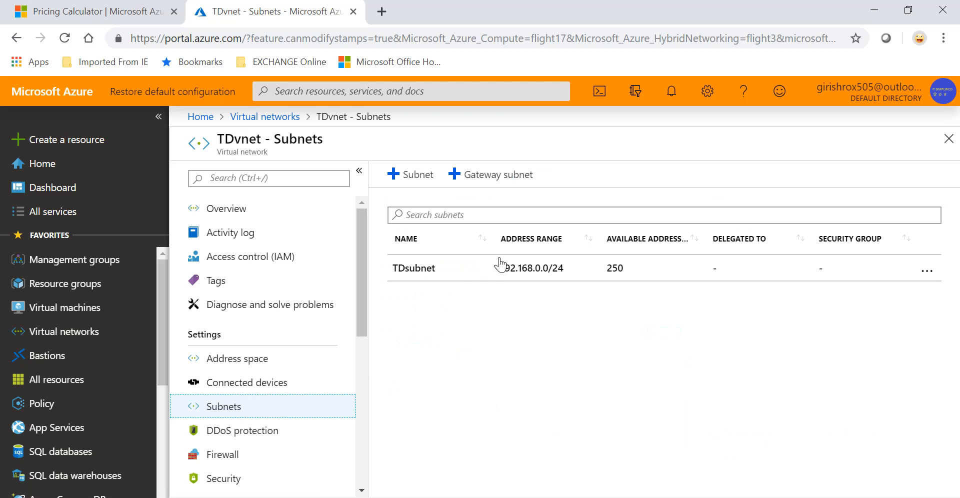
{"action": "mouse_move", "coordinate": [482, 337]}
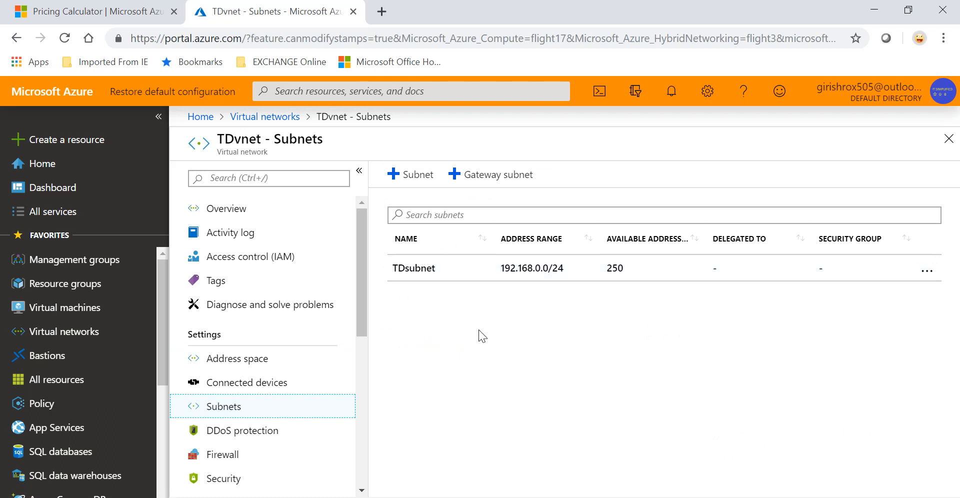
{"action": "left_click", "coordinate": [409, 174]}
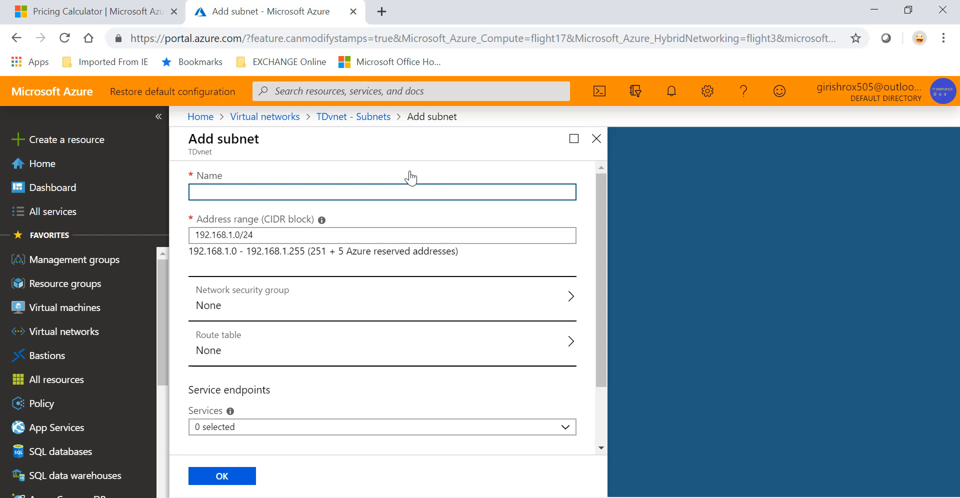
Create subnet AzureBastionSubnet with range 192.168.1.0/27 and go back to the virtual networks list
{"action": "type", "text": "AzureBa"}
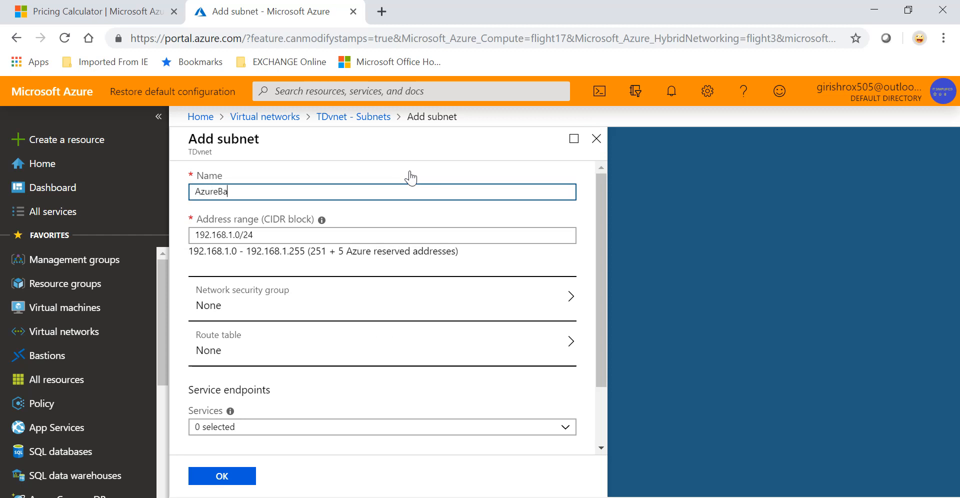
{"action": "type", "text": "stionSubnet"}
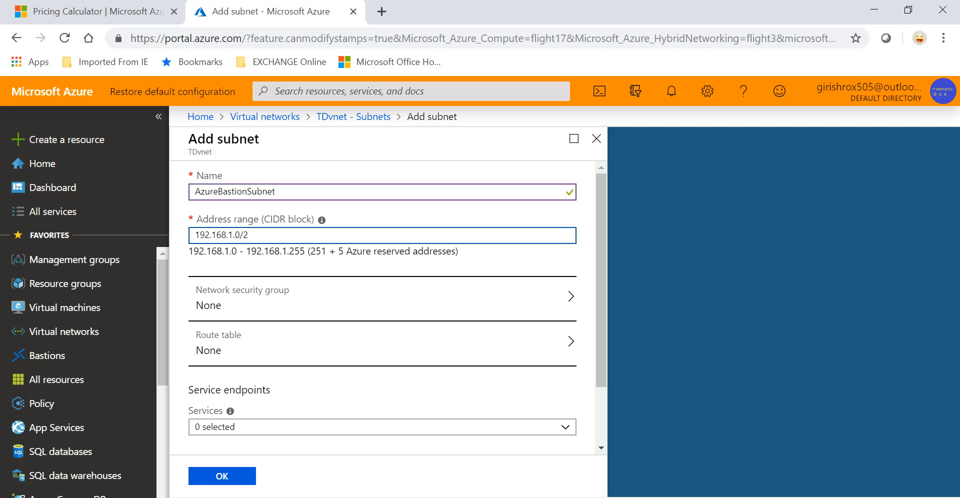
{"action": "type", "text": "7"}
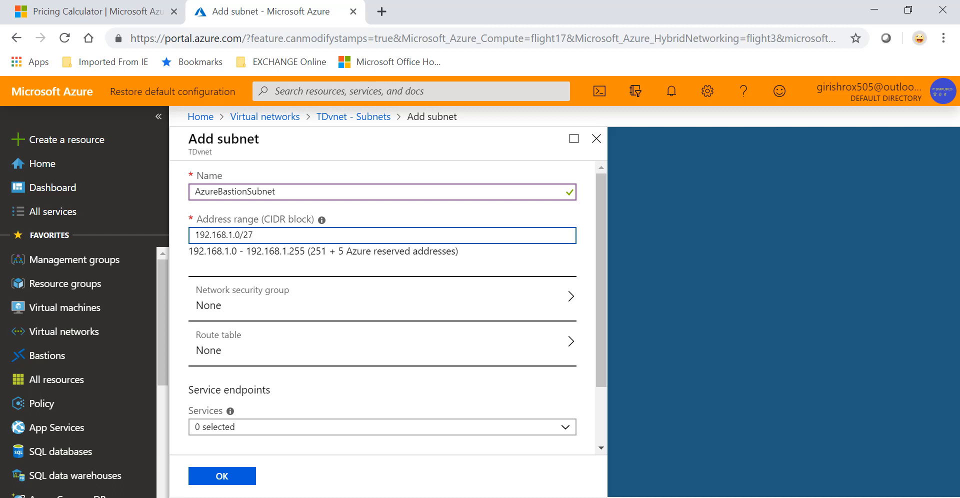
{"action": "left_click", "coordinate": [222, 476]}
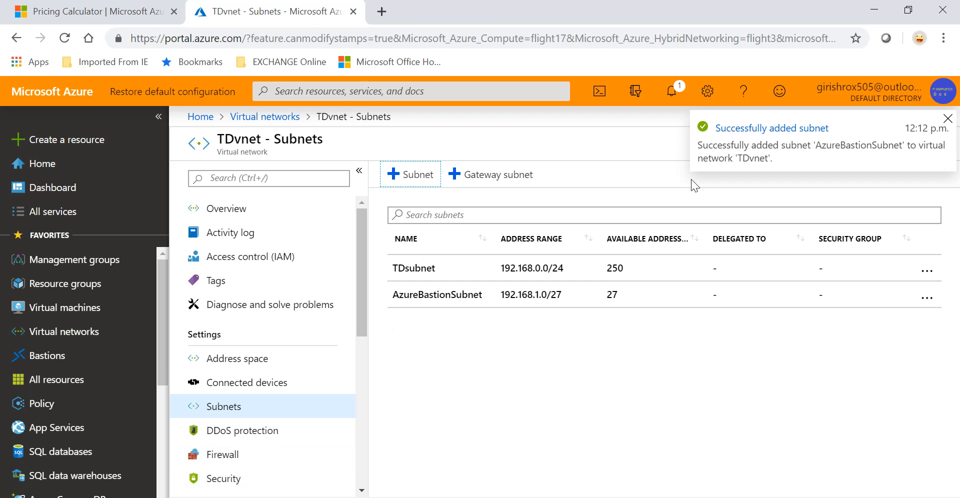
{"action": "left_click", "coordinate": [948, 118]}
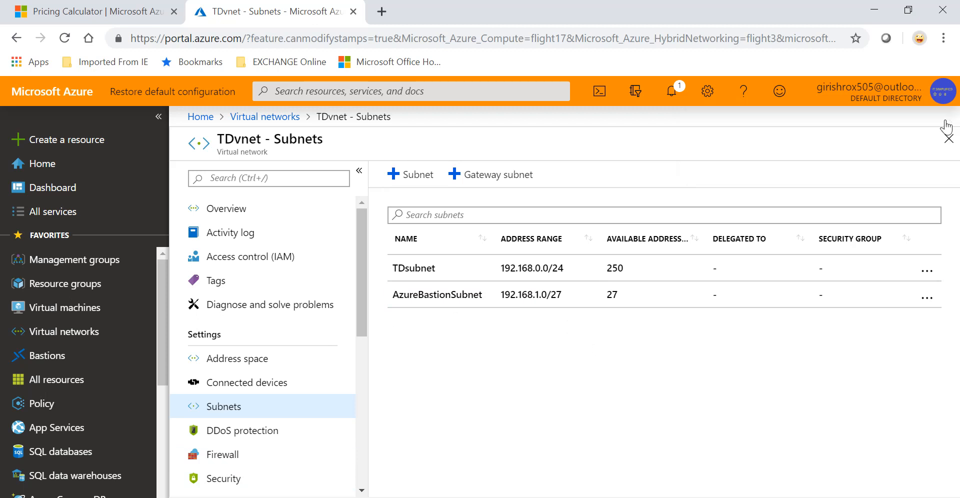
{"action": "left_click", "coordinate": [265, 116]}
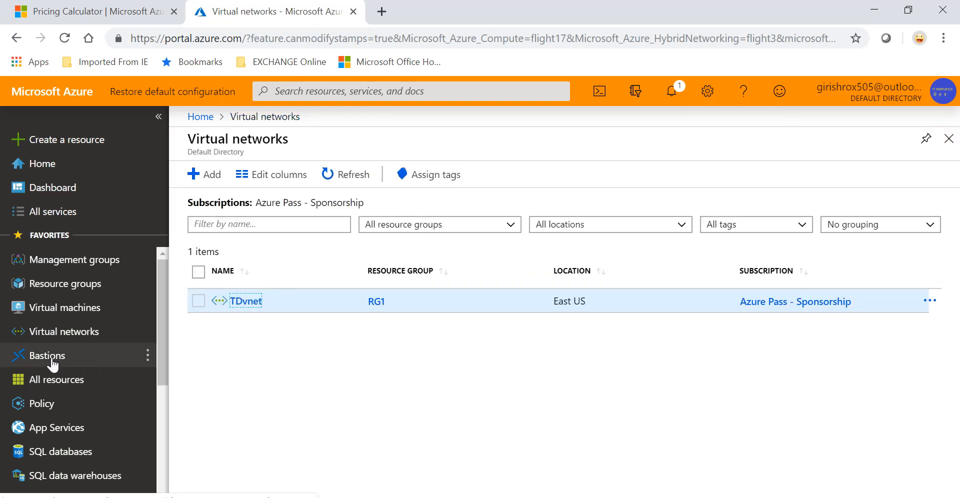
Start a new bastion in resource group RG1 named ITS-Bastion
{"action": "left_click", "coordinate": [46, 356]}
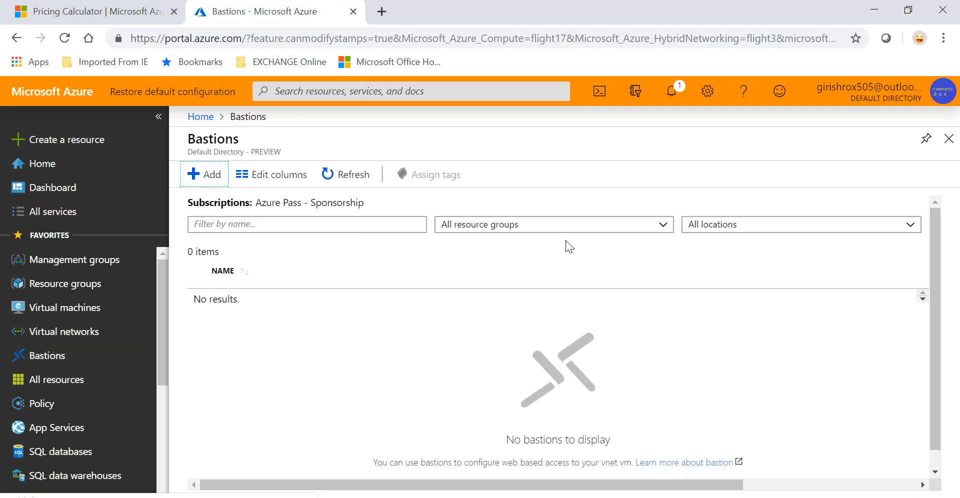
{"action": "left_click", "coordinate": [204, 174]}
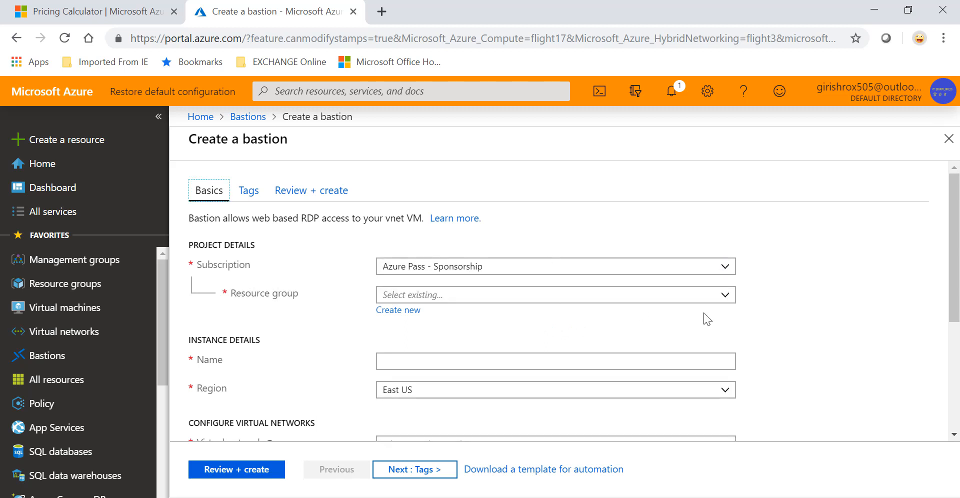
{"action": "left_click", "coordinate": [554, 294]}
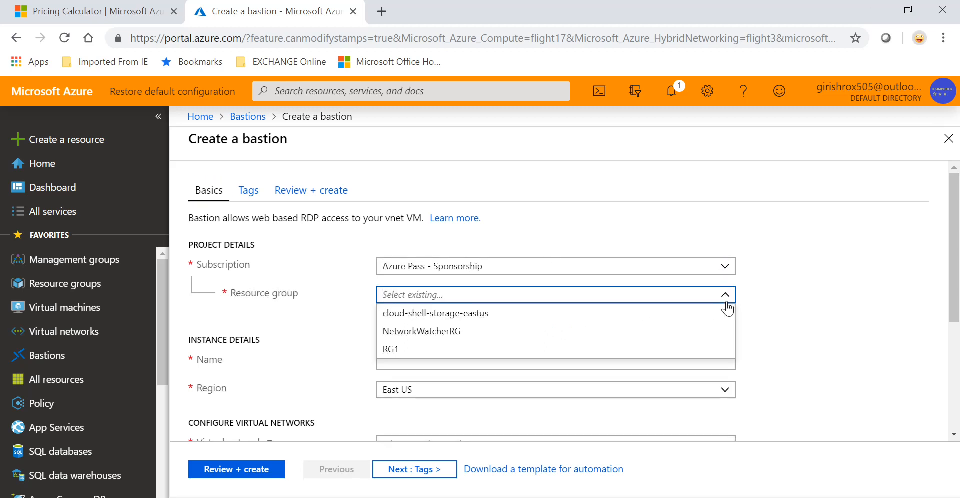
{"action": "left_click", "coordinate": [391, 349]}
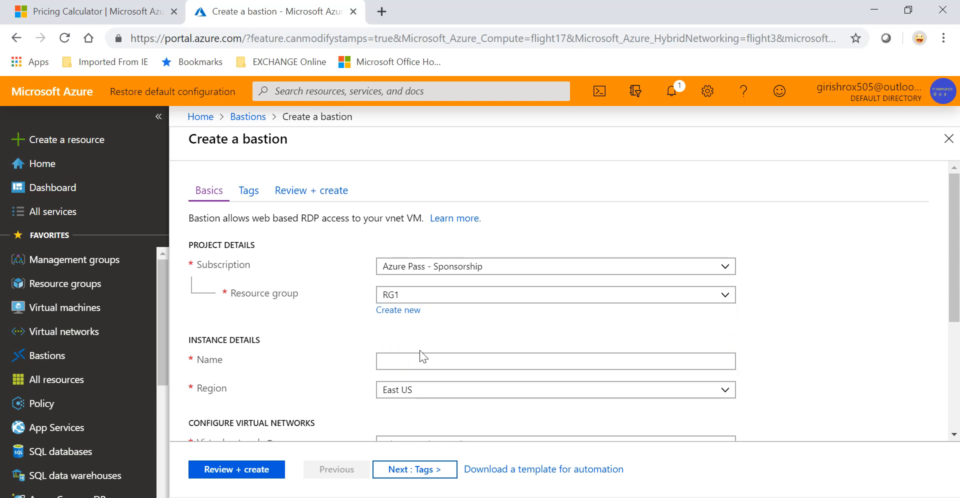
{"action": "left_click", "coordinate": [554, 360]}
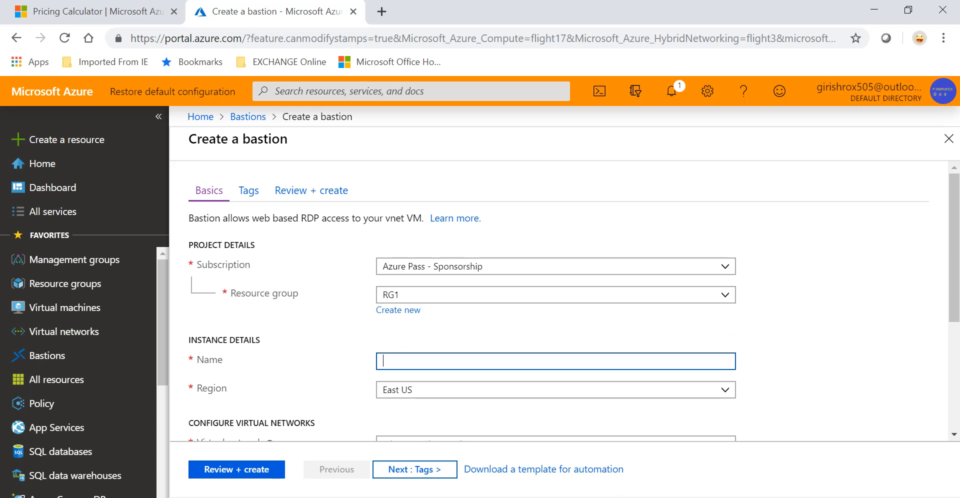
{"action": "type", "text": "ITS-Bastion"}
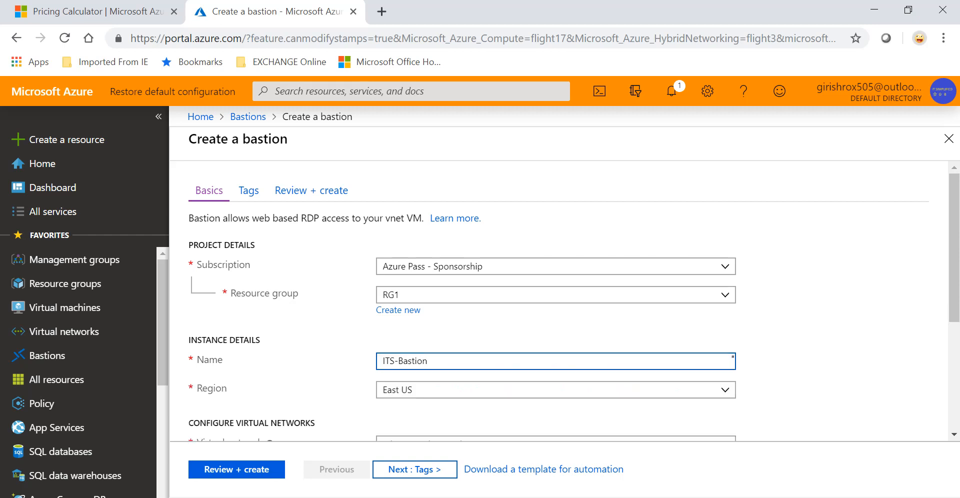
Attach ITS-Bastion to TDvnet with a new public IP, then create it and check deployment progress
{"action": "scroll", "scroll_direction": "down", "scroll_amount": 3}
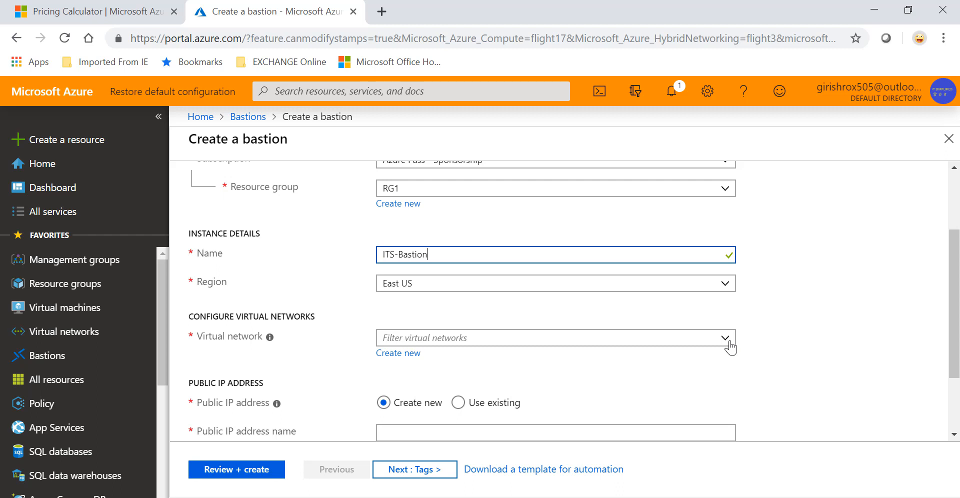
{"action": "left_click", "coordinate": [726, 338]}
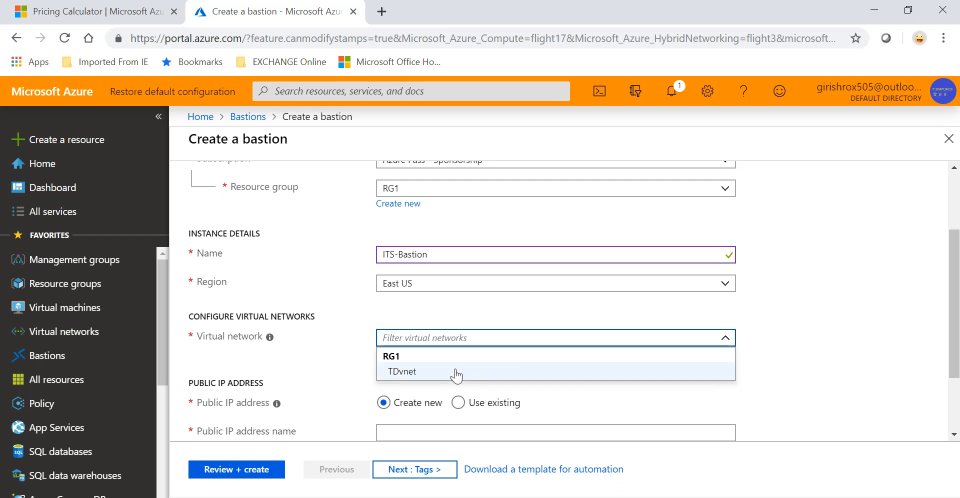
{"action": "left_click", "coordinate": [402, 371]}
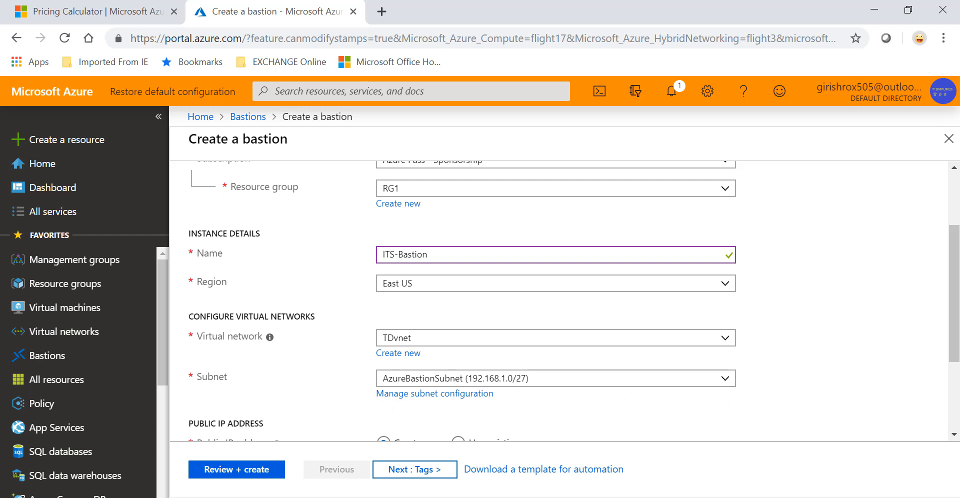
{"action": "scroll", "scroll_direction": "down", "scroll_amount": 3}
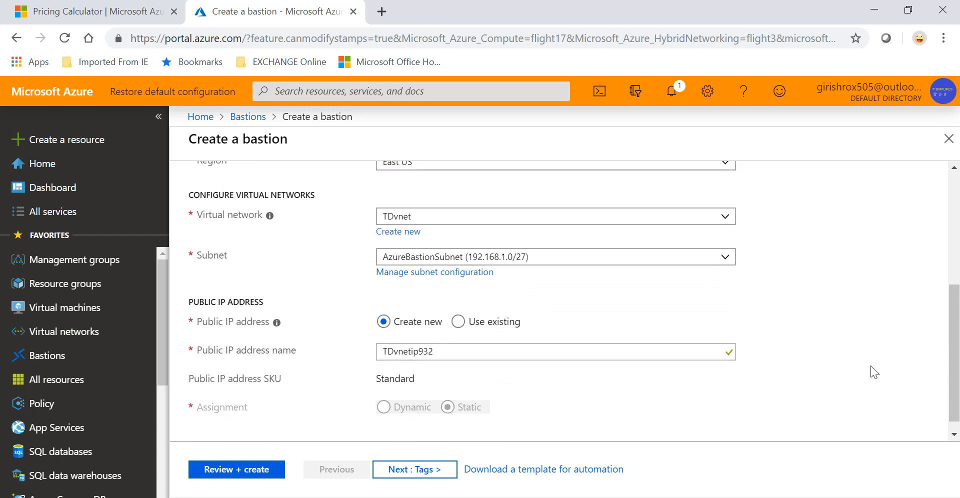
{"action": "mouse_move", "coordinate": [449, 347]}
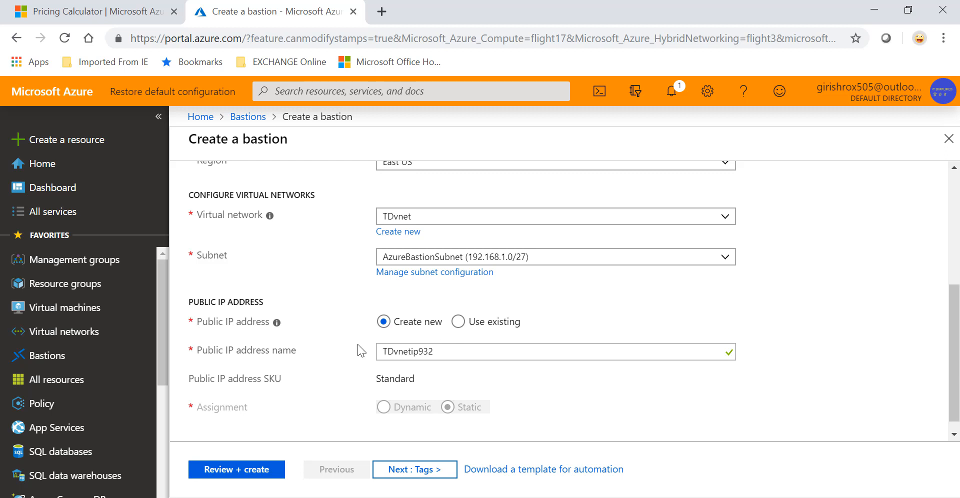
{"action": "left_click", "coordinate": [236, 469]}
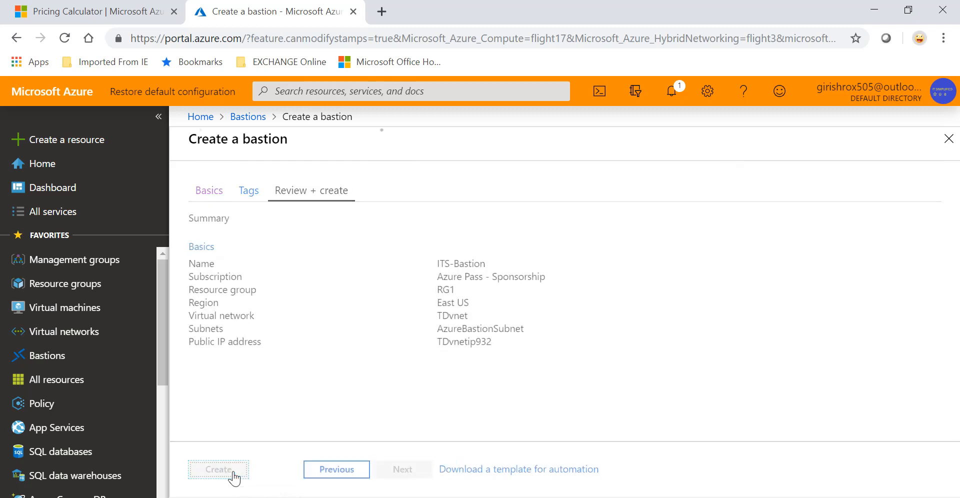
{"action": "left_click", "coordinate": [218, 469]}
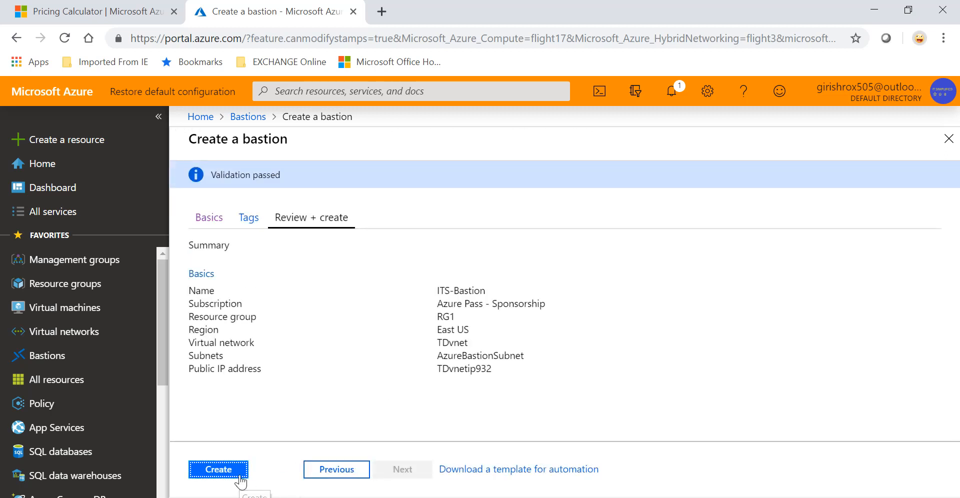
{"action": "left_click", "coordinate": [218, 469]}
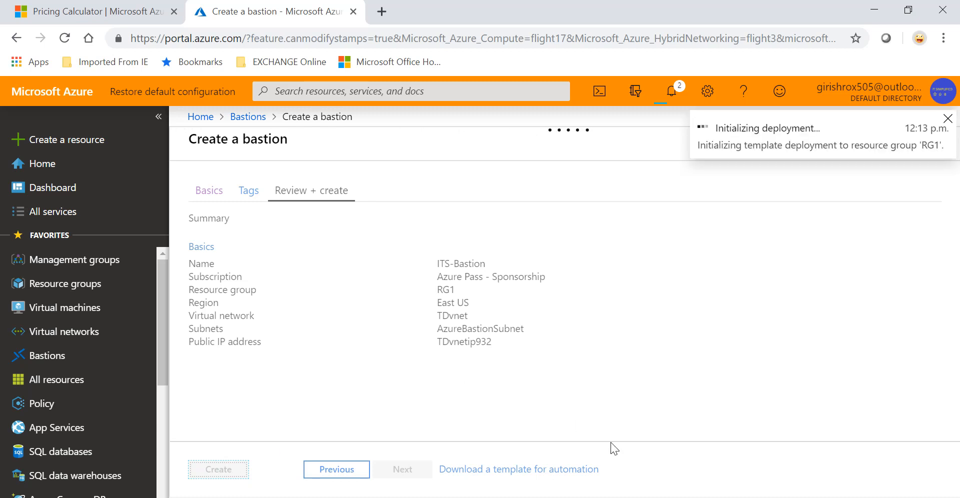
{"action": "left_click", "coordinate": [218, 469]}
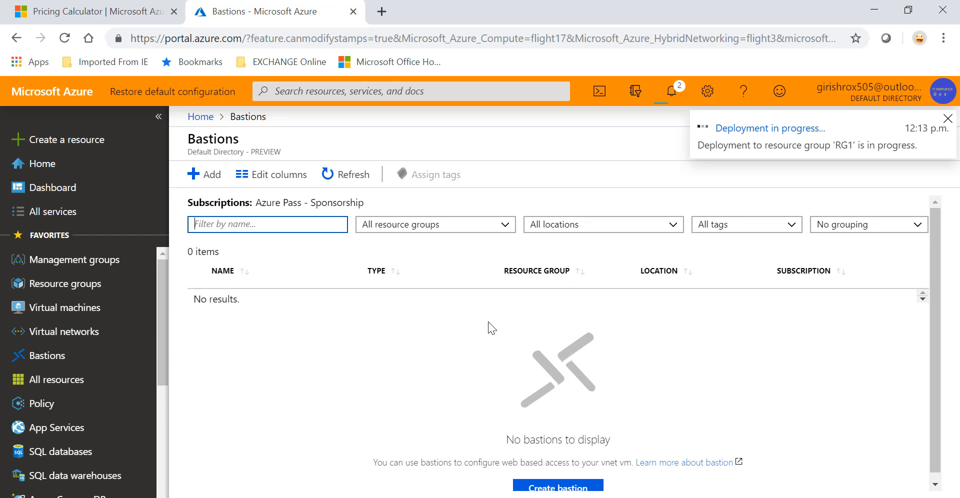
{"action": "left_click", "coordinate": [670, 90]}
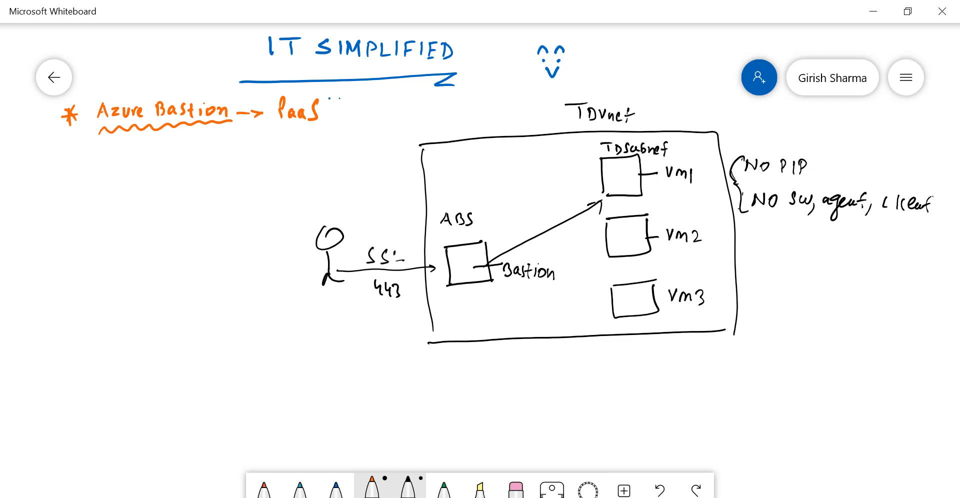
Draw a tick beside ABS, brackets around the TDvnet label and a tick after NO PIP
{"action": "left_click_drag", "start_coordinate": [441, 239], "coordinate": [456, 223]}
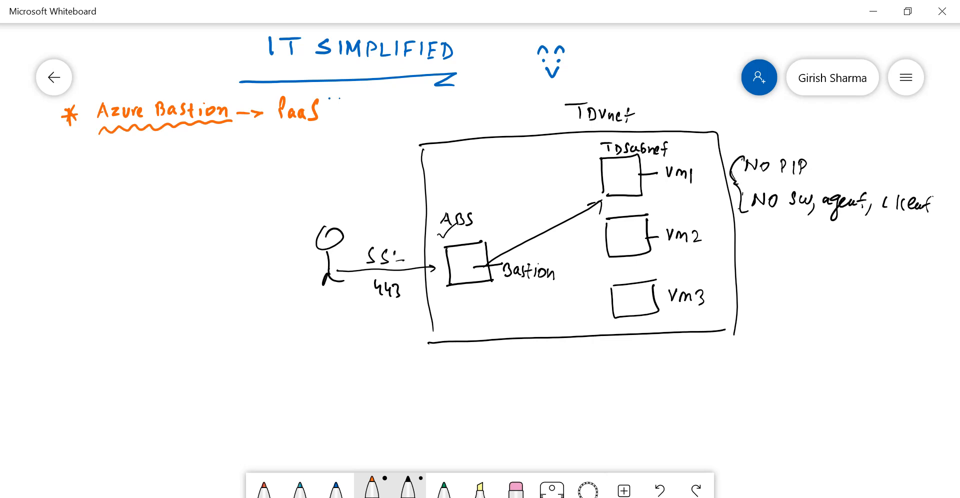
{"action": "left_click_drag", "start_coordinate": [554, 98], "coordinate": [646, 126]}
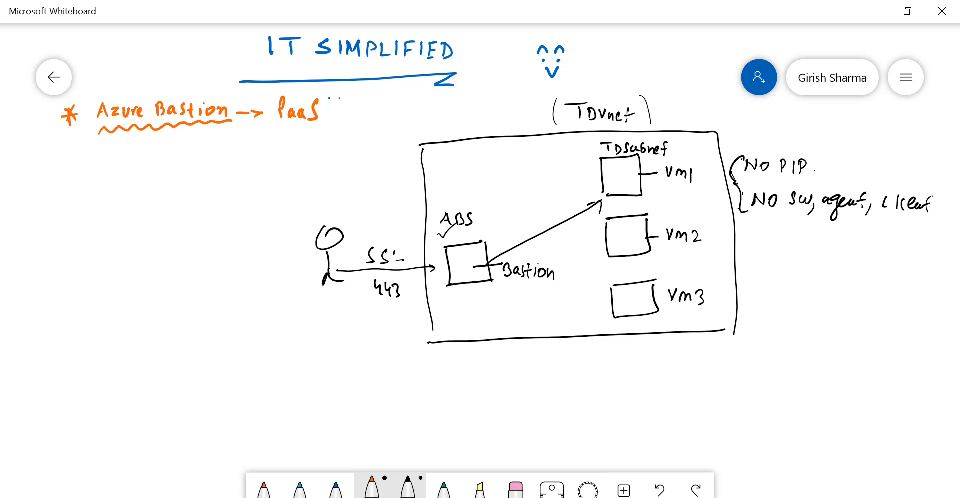
{"action": "left_click_drag", "start_coordinate": [814, 171], "coordinate": [832, 159]}
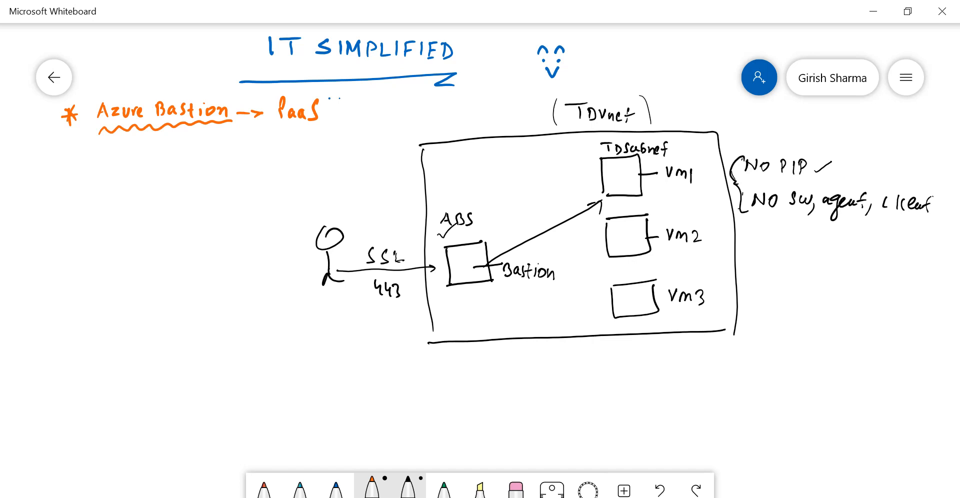
{"action": "mouse_move", "coordinate": [555, 476]}
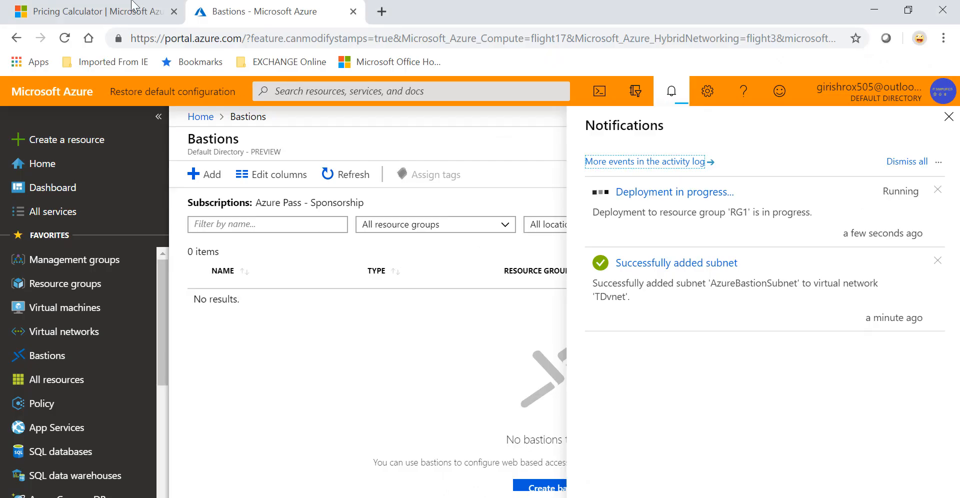
Search 'bastion' and add Azure Bastion to the estimate: 1 unit, 730 hours, US$69.35
{"action": "left_click", "coordinate": [89, 11]}
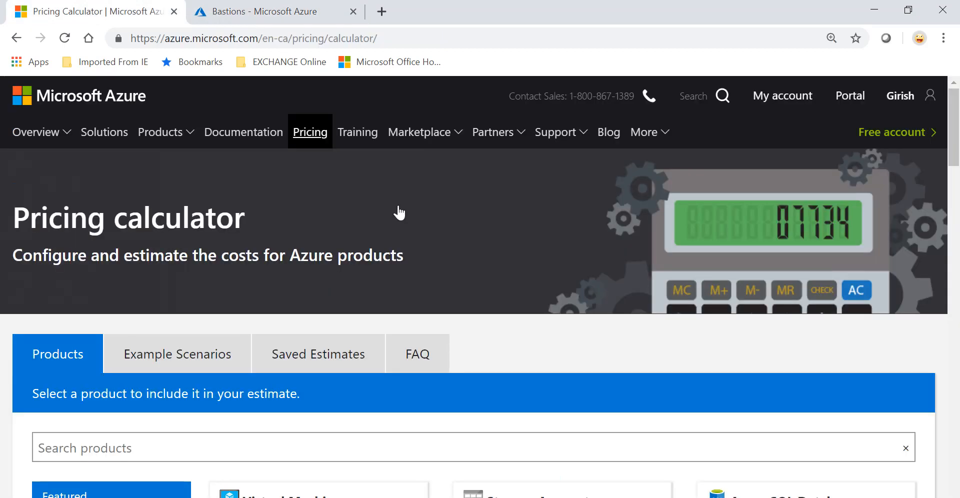
{"action": "left_click", "coordinate": [466, 447]}
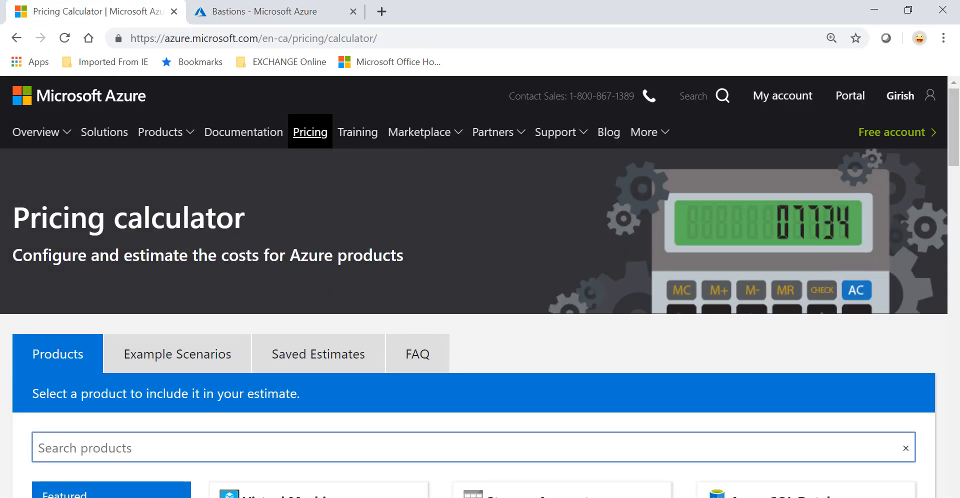
{"action": "type", "text": "bastio"}
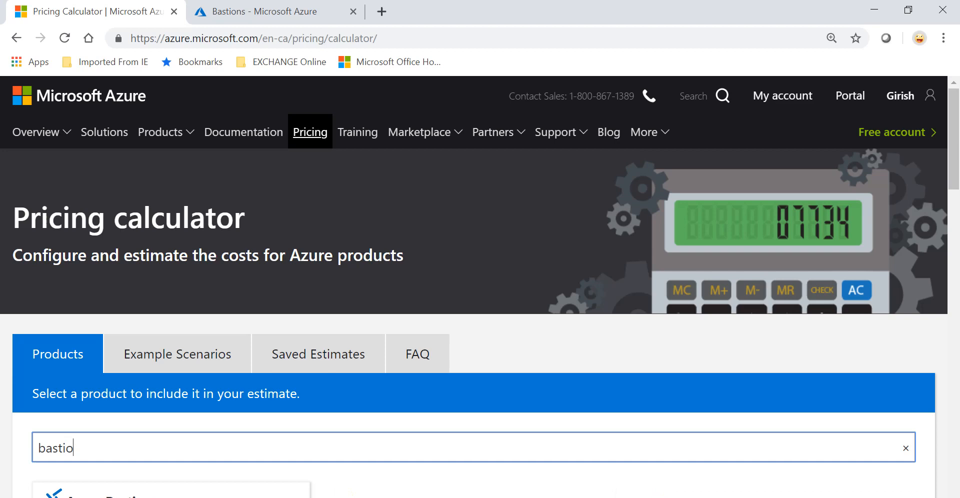
{"action": "type", "text": "n"}
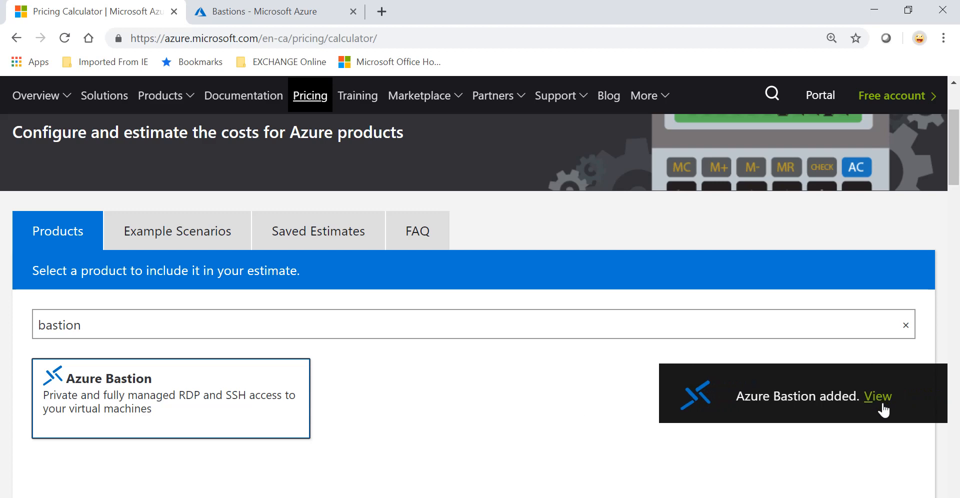
{"action": "left_click", "coordinate": [878, 396]}
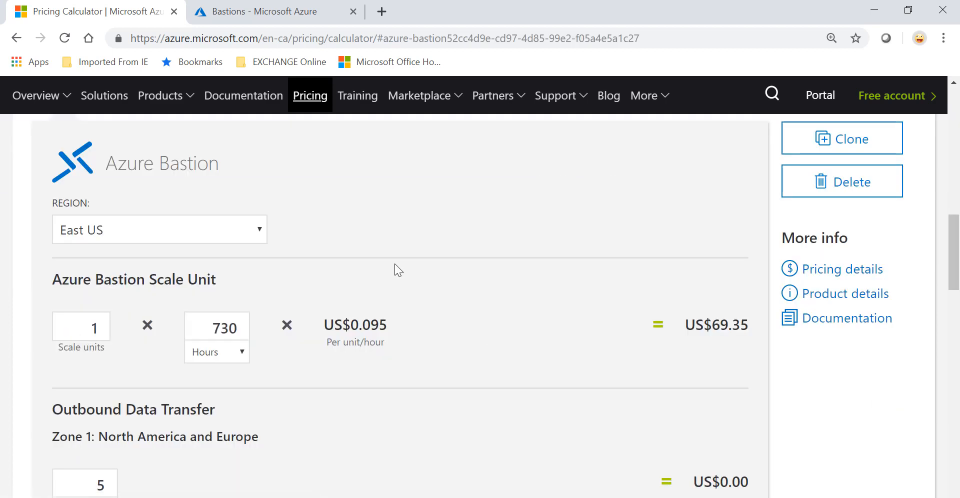
{"action": "left_click", "coordinate": [159, 229]}
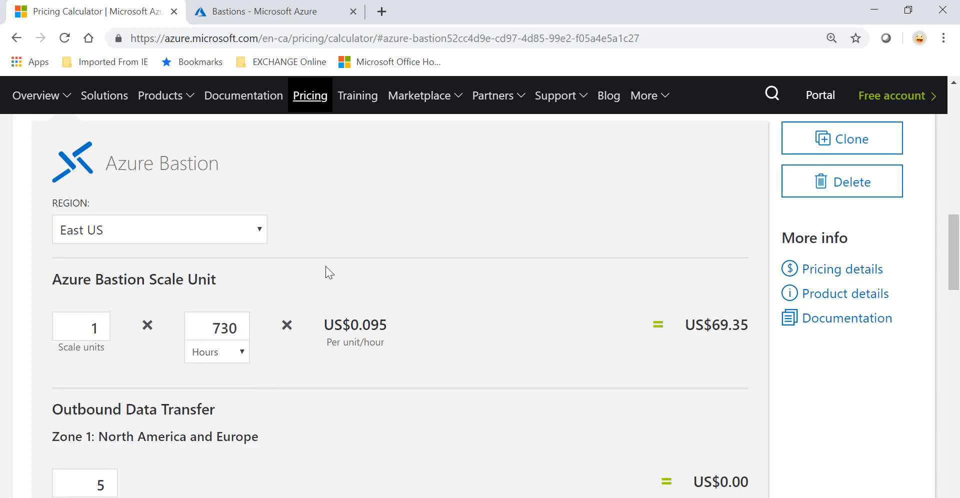
{"action": "mouse_move", "coordinate": [210, 301]}
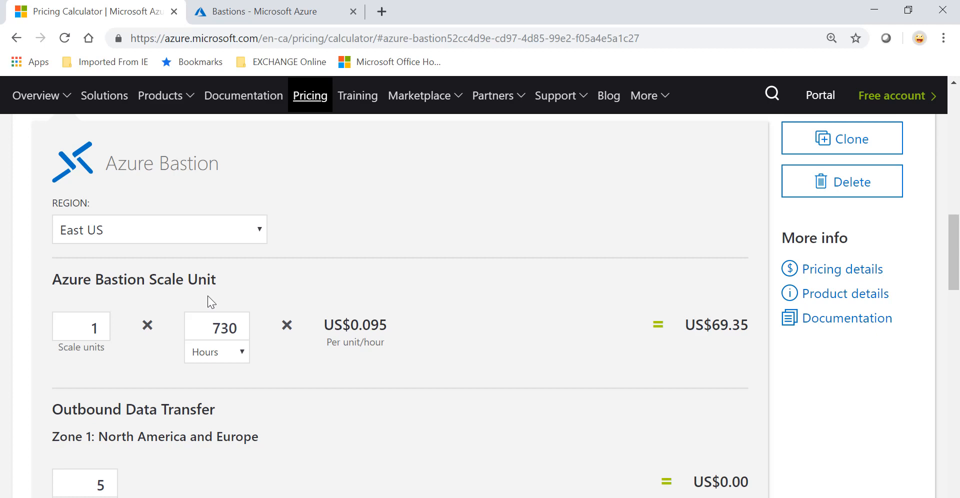
{"action": "scroll", "scroll_direction": "down", "scroll_amount": 3}
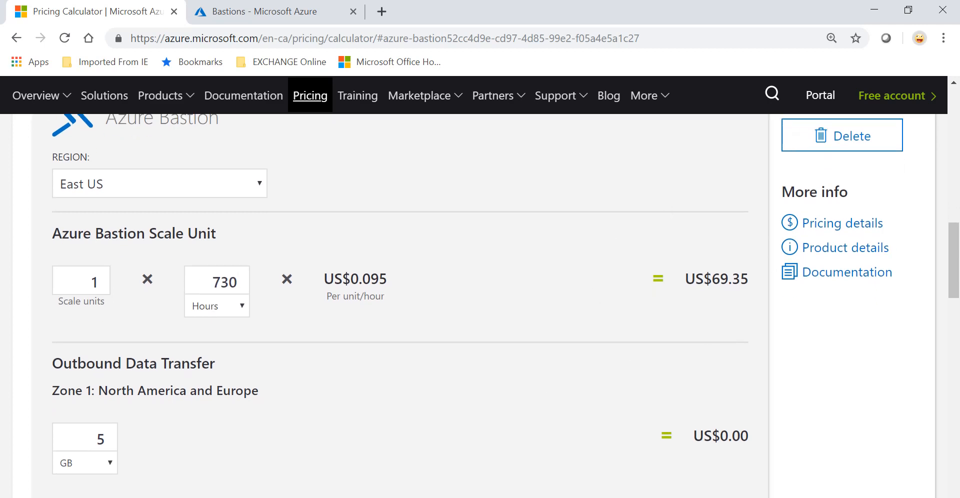
Set outbound data transfer to 6 GB, bringing the Bastion sub-total to US$69.39
{"action": "scroll", "scroll_direction": "down", "scroll_amount": 3}
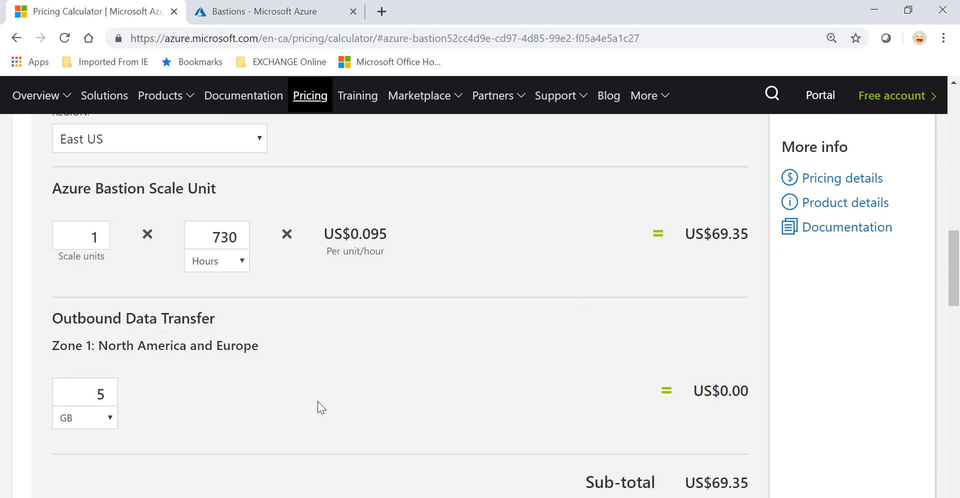
{"action": "mouse_move", "coordinate": [295, 350]}
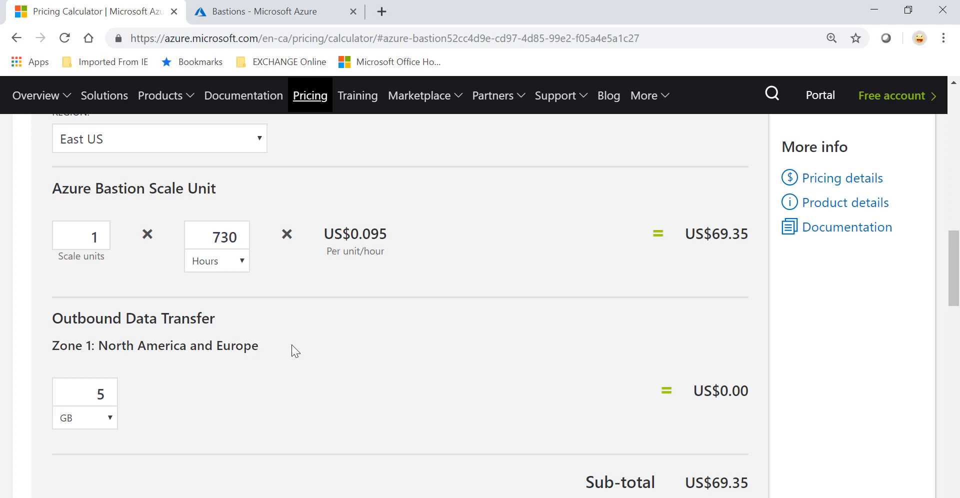
{"action": "mouse_move", "coordinate": [222, 427]}
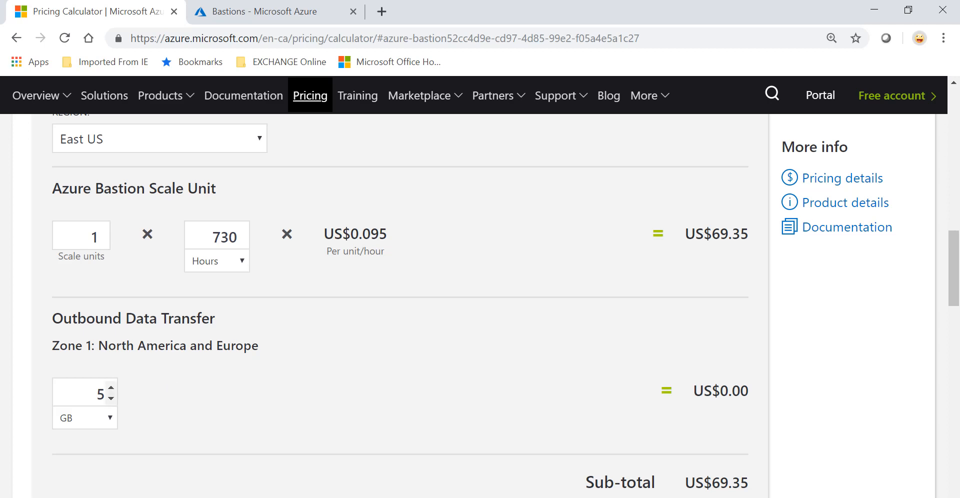
{"action": "mouse_move", "coordinate": [261, 385]}
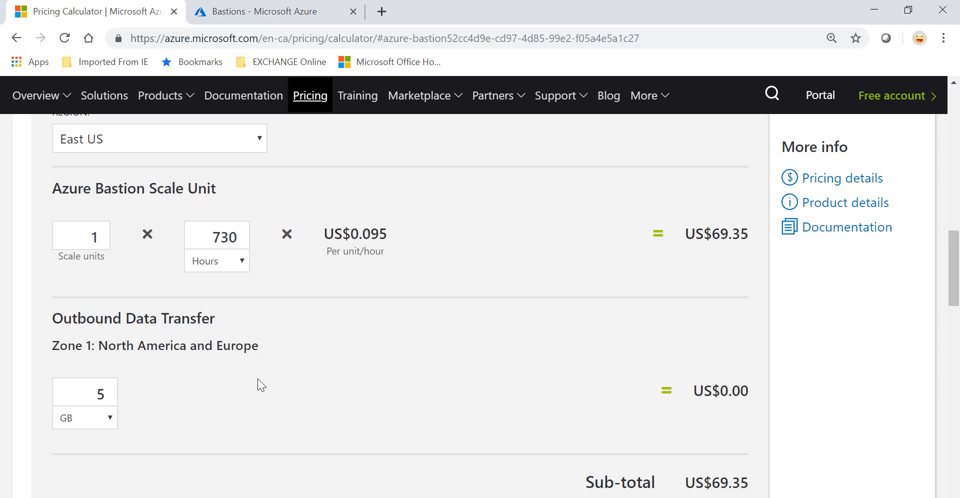
{"action": "left_click", "coordinate": [111, 388]}
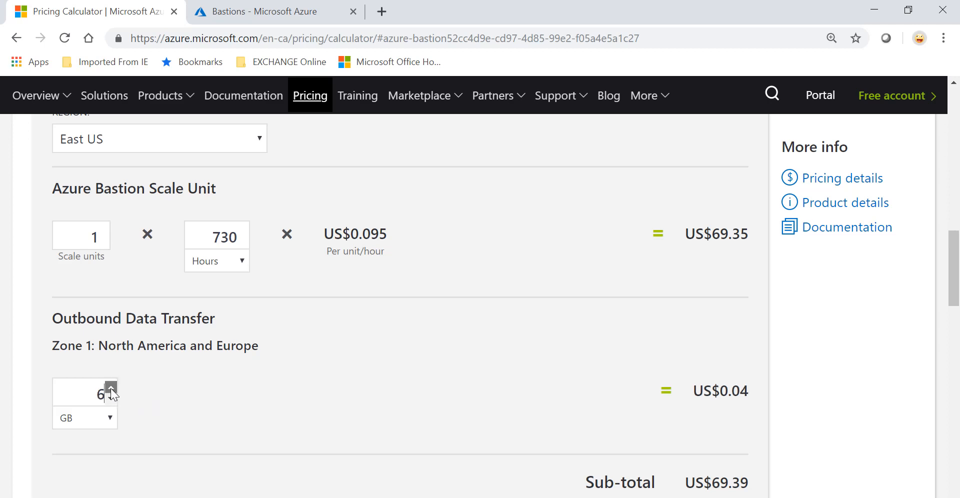
{"action": "mouse_move", "coordinate": [338, 340]}
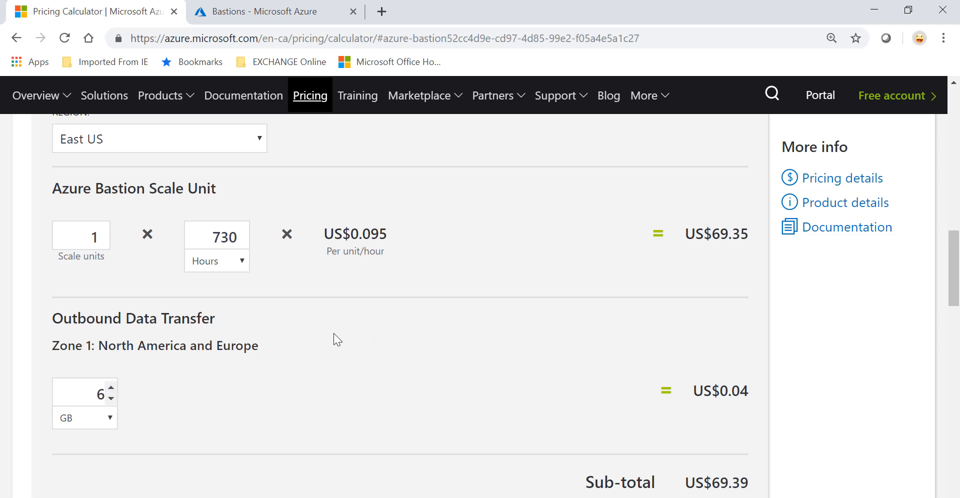
{"action": "left_click", "coordinate": [84, 417]}
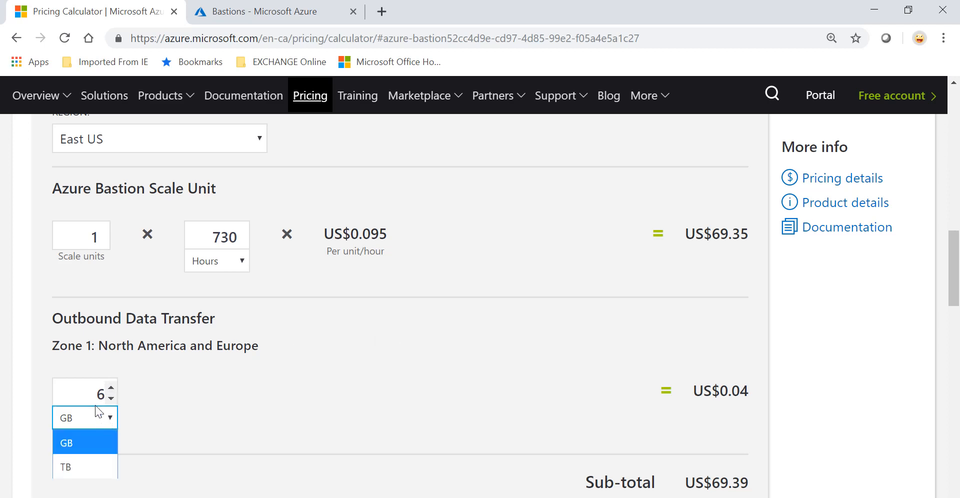
{"action": "left_click", "coordinate": [66, 443]}
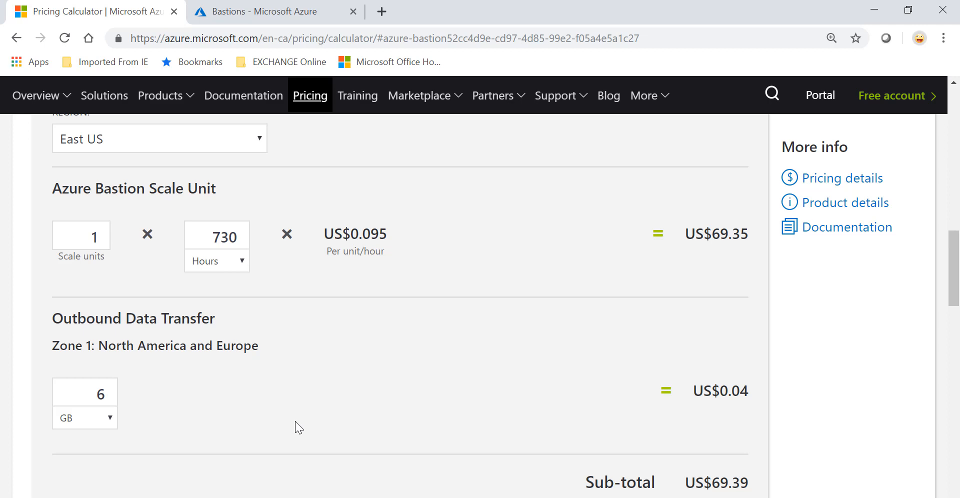
{"action": "mouse_move", "coordinate": [318, 348]}
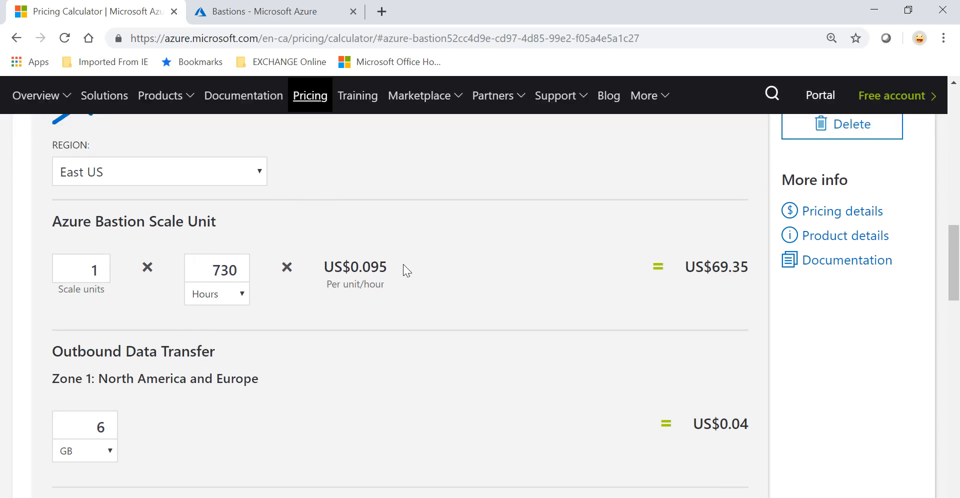
{"action": "mouse_move", "coordinate": [536, 272]}
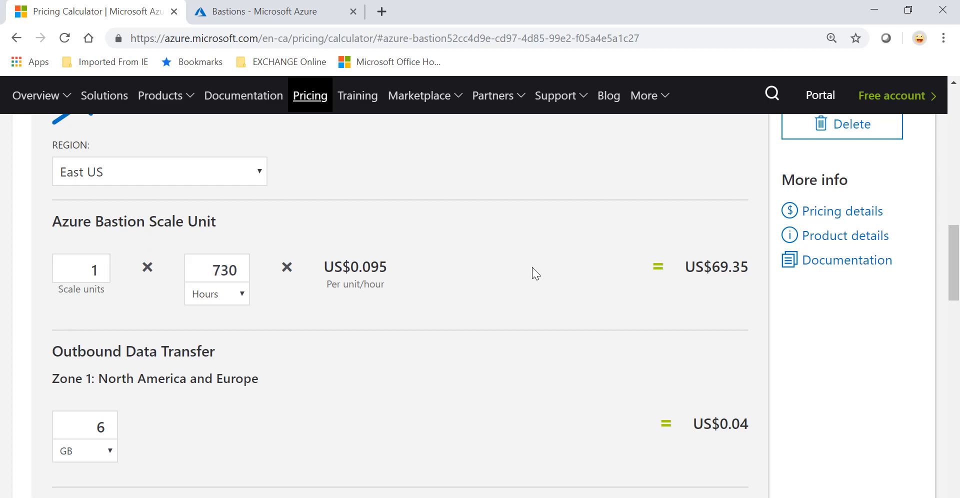
{"action": "mouse_move", "coordinate": [684, 320]}
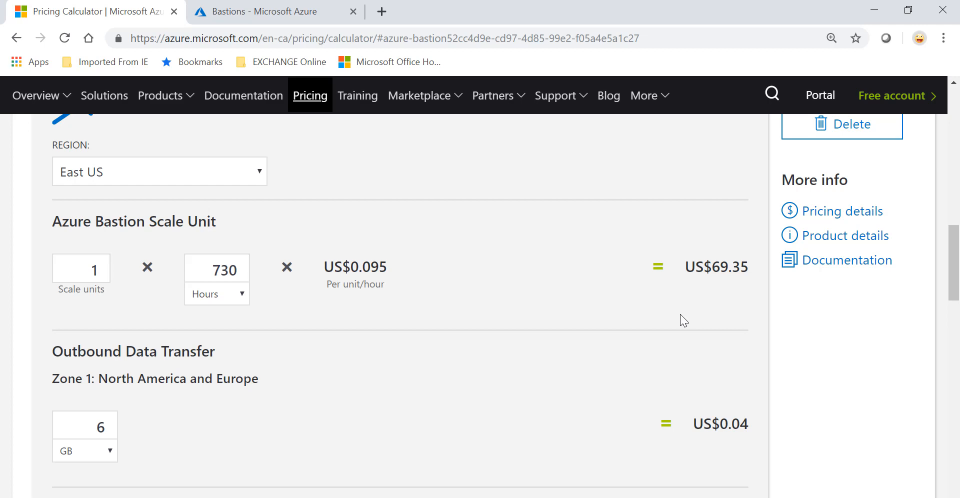
{"action": "scroll", "scroll_direction": "down", "scroll_amount": 3}
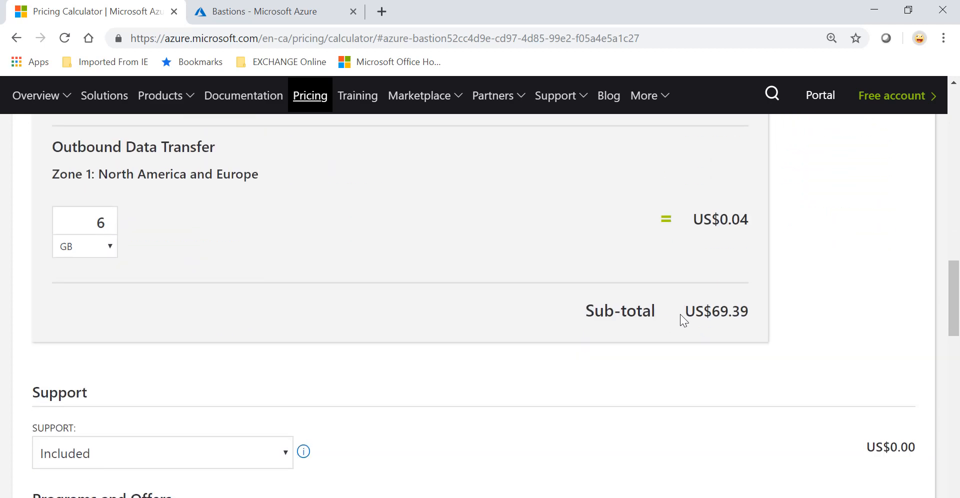
{"action": "scroll", "scroll_direction": "down", "scroll_amount": 3}
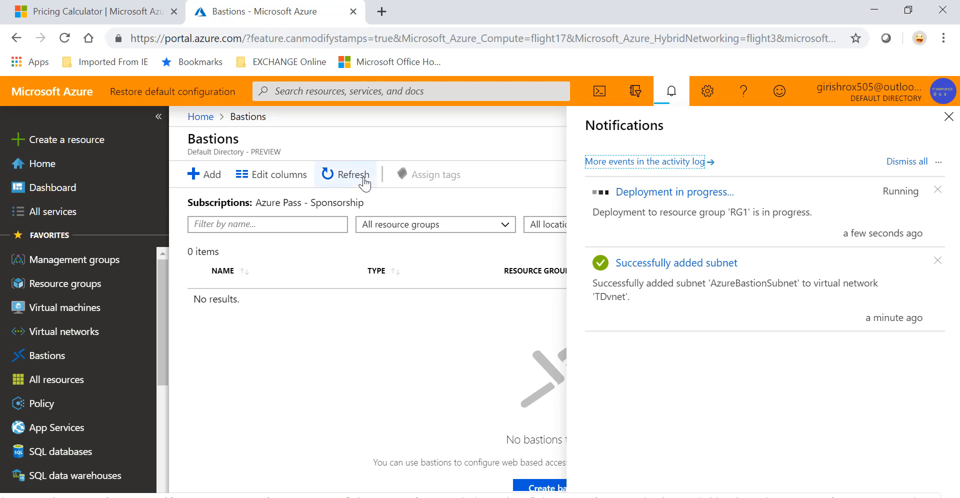
Refresh the Bastions list until ITS-Bastion appears and its RG1 deployment succeeds
{"action": "left_click", "coordinate": [346, 174]}
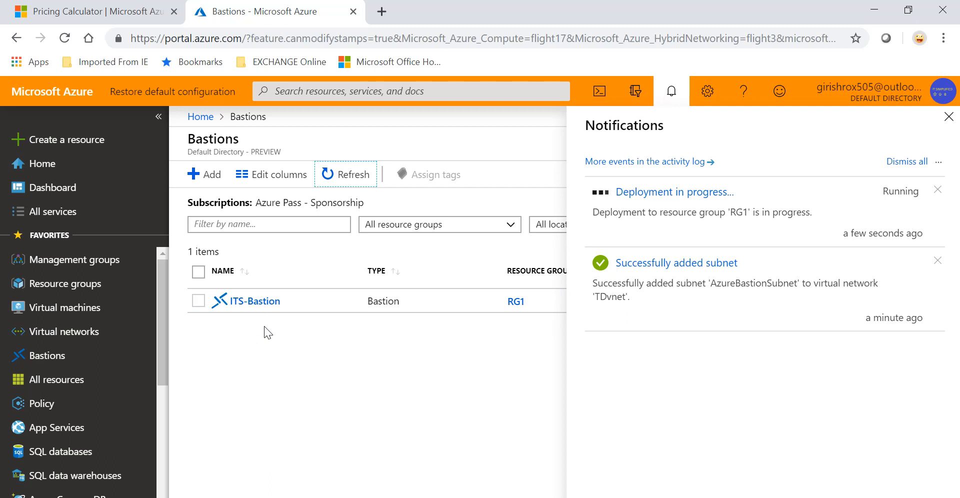
{"action": "mouse_move", "coordinate": [486, 346]}
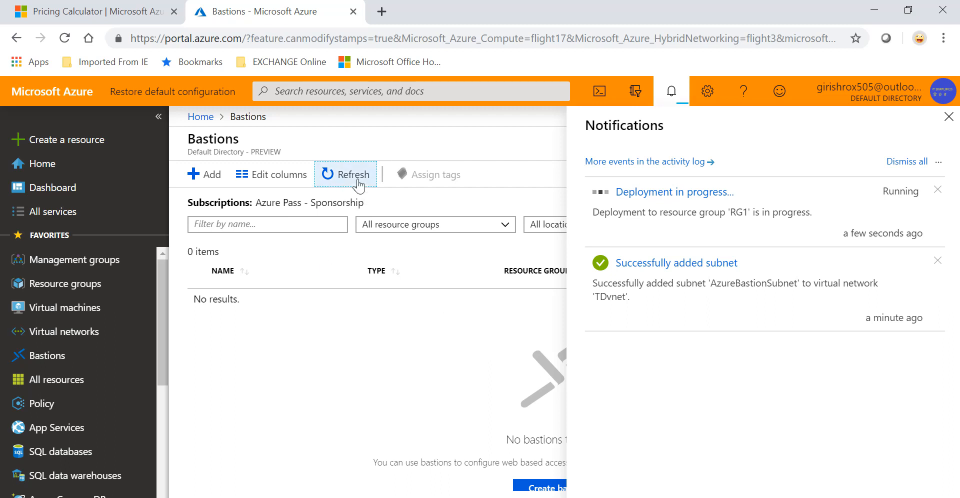
{"action": "left_click", "coordinate": [345, 174]}
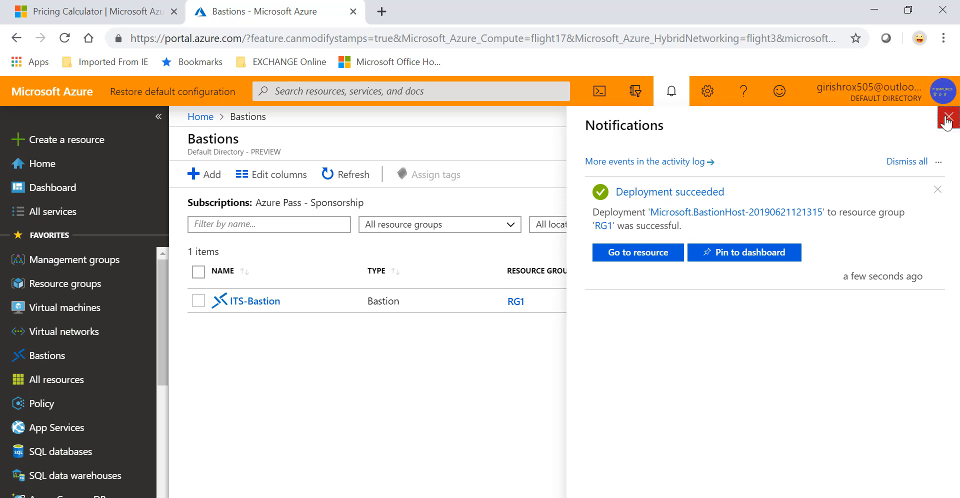
Dismiss notifications, refresh the Virtual machines list, and open VM1's Connect options
{"action": "left_click", "coordinate": [948, 118]}
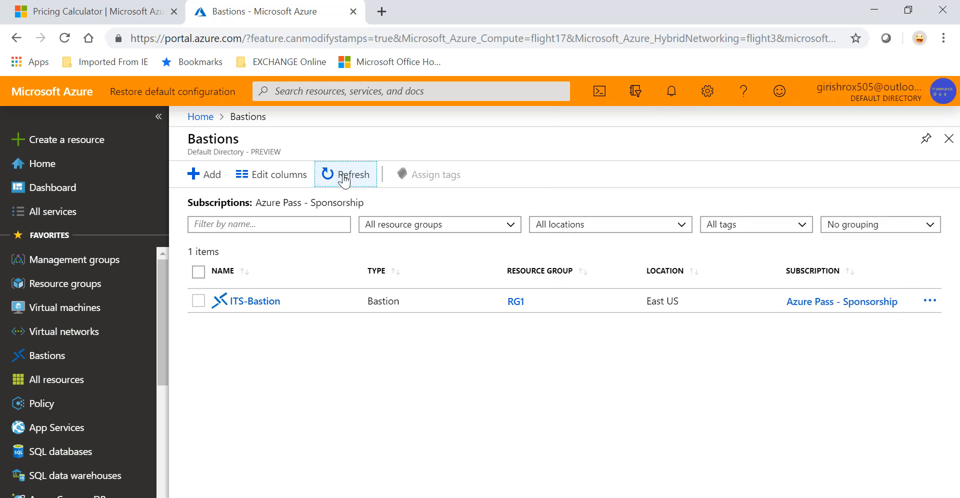
{"action": "mouse_move", "coordinate": [64, 307]}
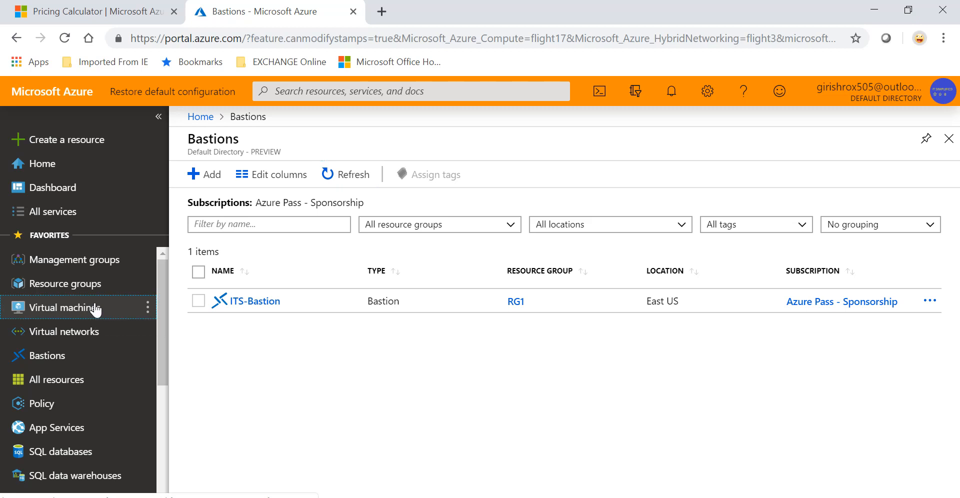
{"action": "left_click", "coordinate": [64, 307]}
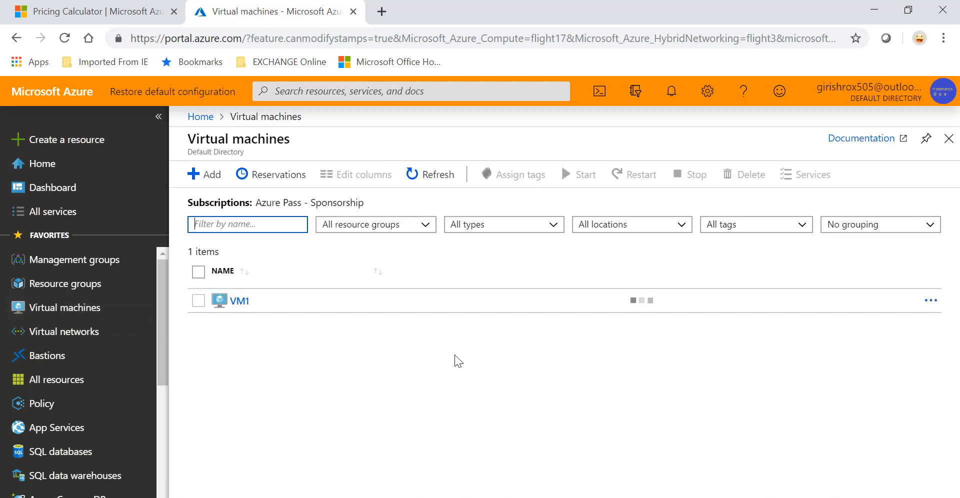
{"action": "left_click", "coordinate": [430, 175]}
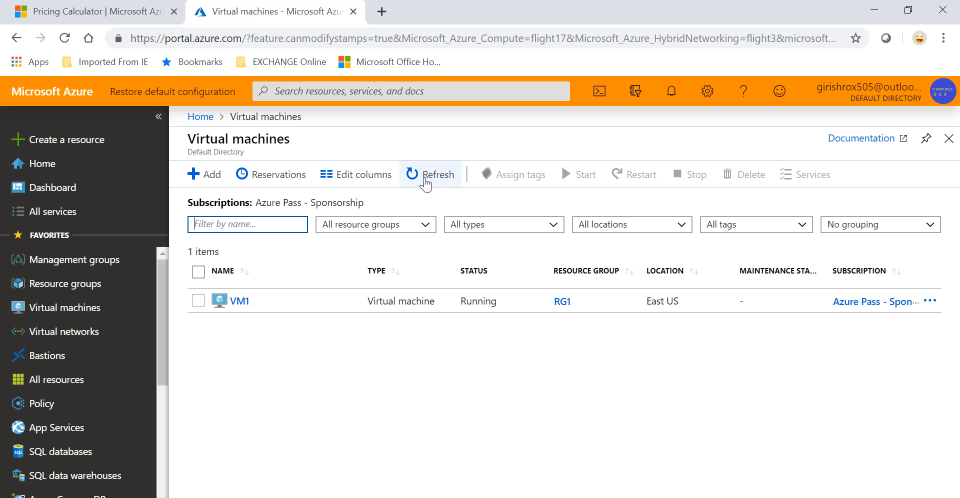
{"action": "left_click", "coordinate": [239, 301]}
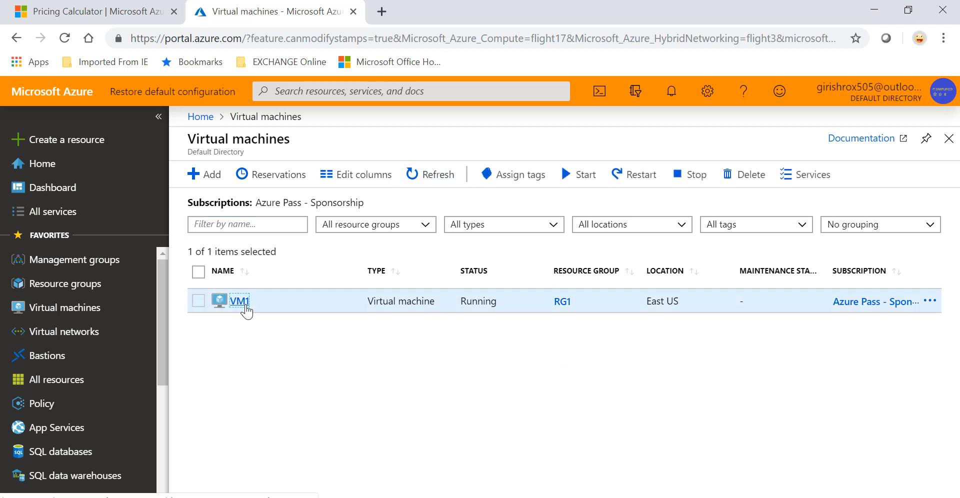
{"action": "left_click", "coordinate": [238, 301]}
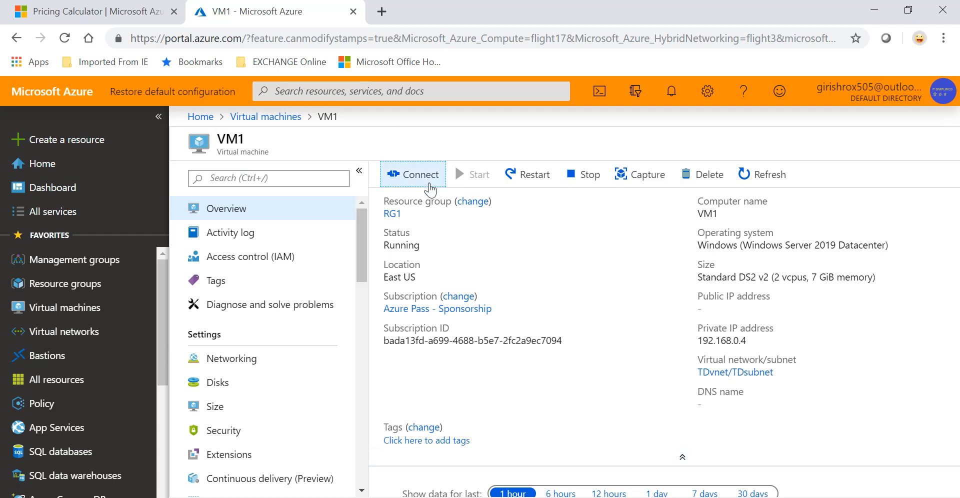
{"action": "left_click", "coordinate": [414, 175]}
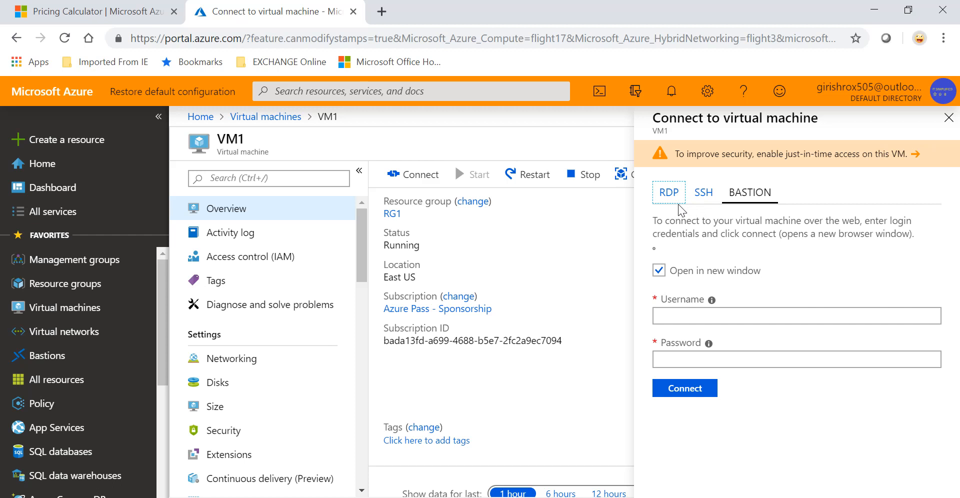
{"action": "mouse_move", "coordinate": [781, 207]}
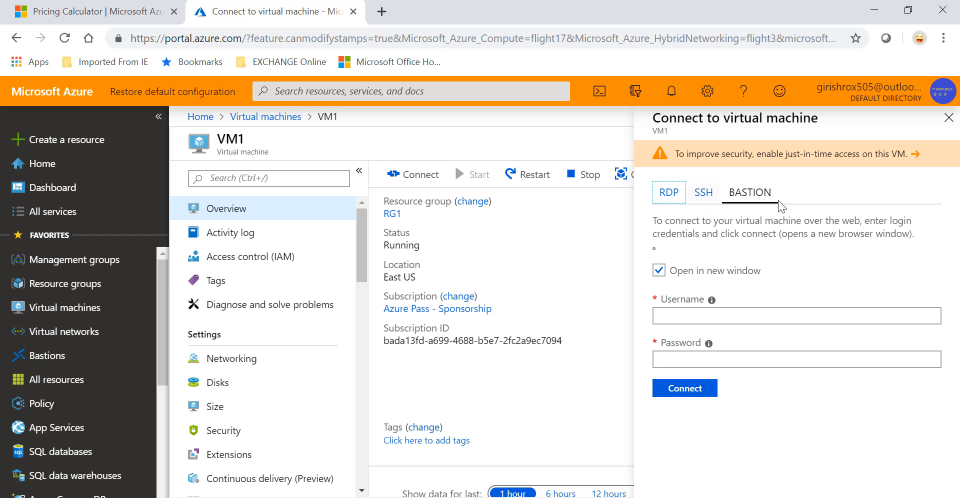
{"action": "mouse_move", "coordinate": [754, 205]}
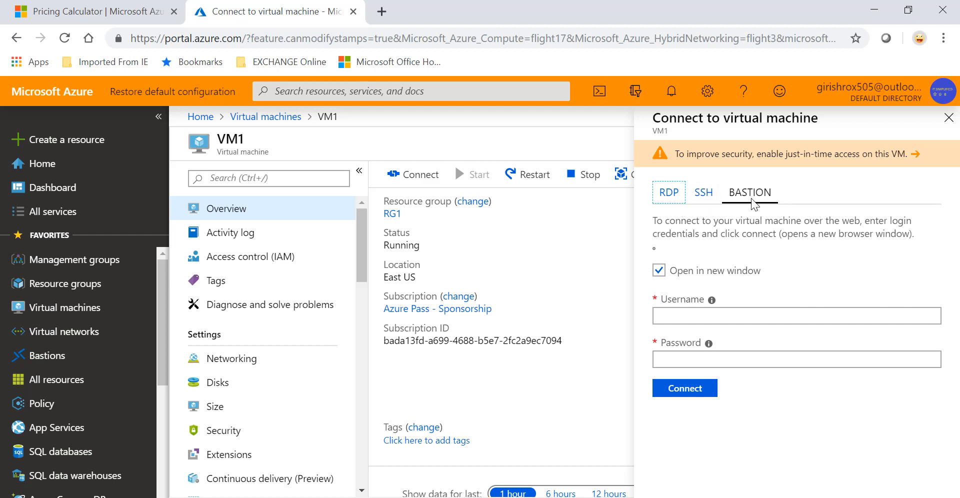
Connect to VM1 via Bastion with username 'Gir' and its password
{"action": "left_click", "coordinate": [749, 192]}
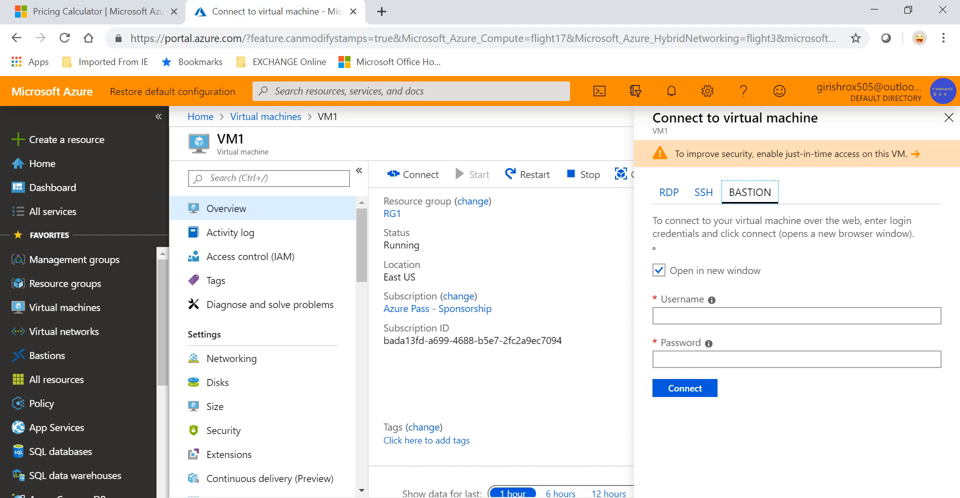
{"action": "left_click", "coordinate": [796, 315]}
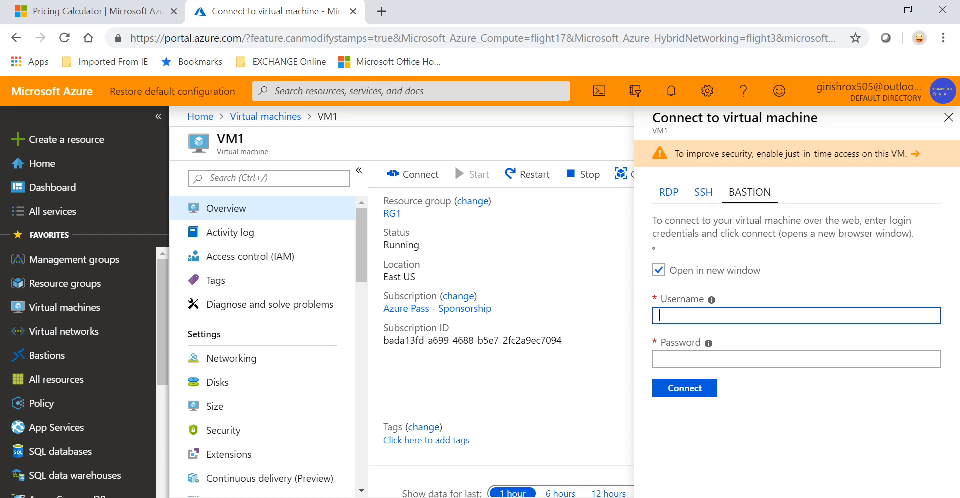
{"action": "type", "text": "Girish"}
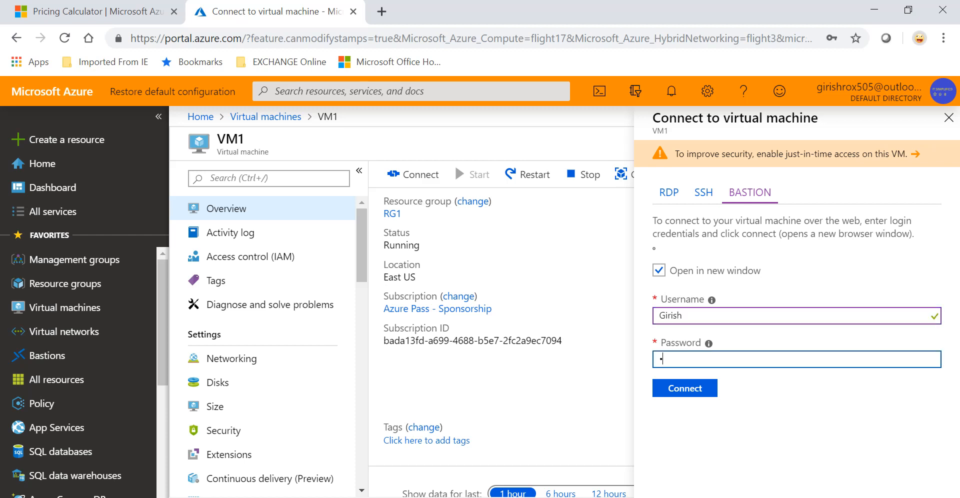
{"action": "type", "text": "password"}
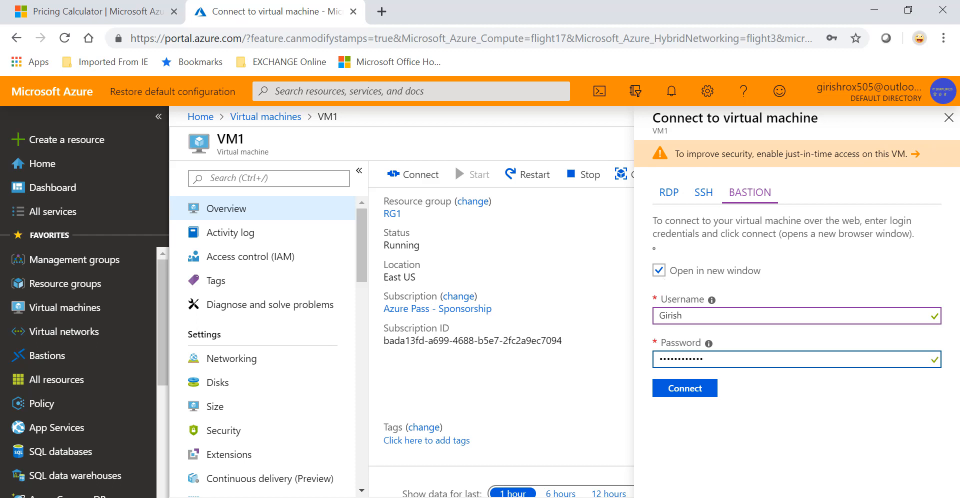
{"action": "left_click", "coordinate": [684, 387]}
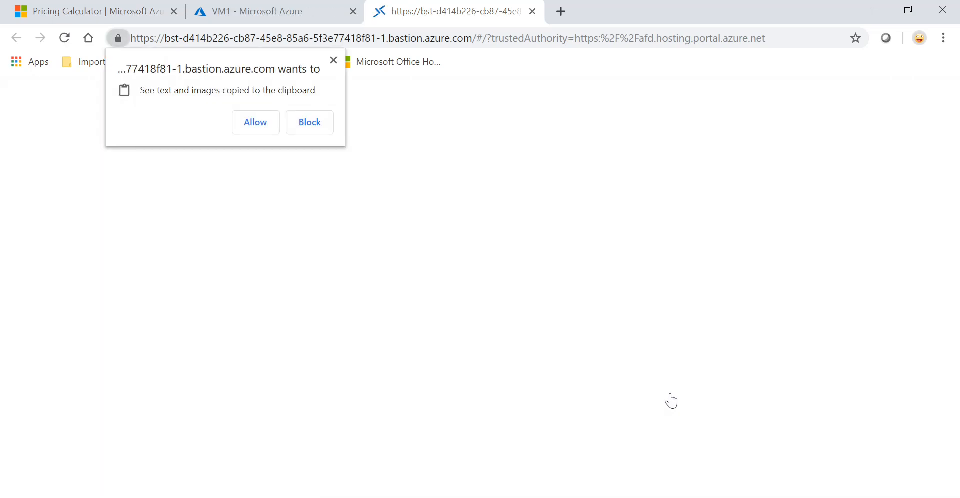
Allow clipboard access, dismiss the Windows Admin Center popup, and return to the VM1 portal tab
{"action": "left_click", "coordinate": [255, 122]}
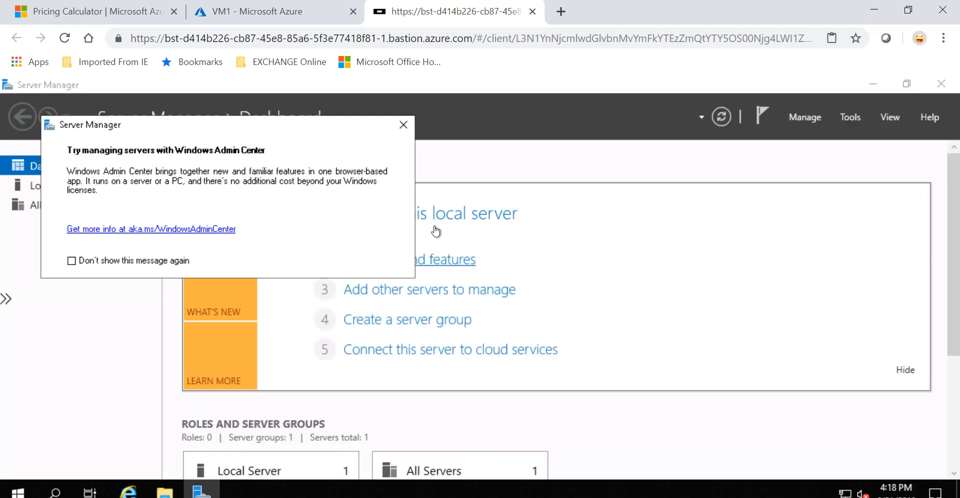
{"action": "left_click", "coordinate": [403, 125]}
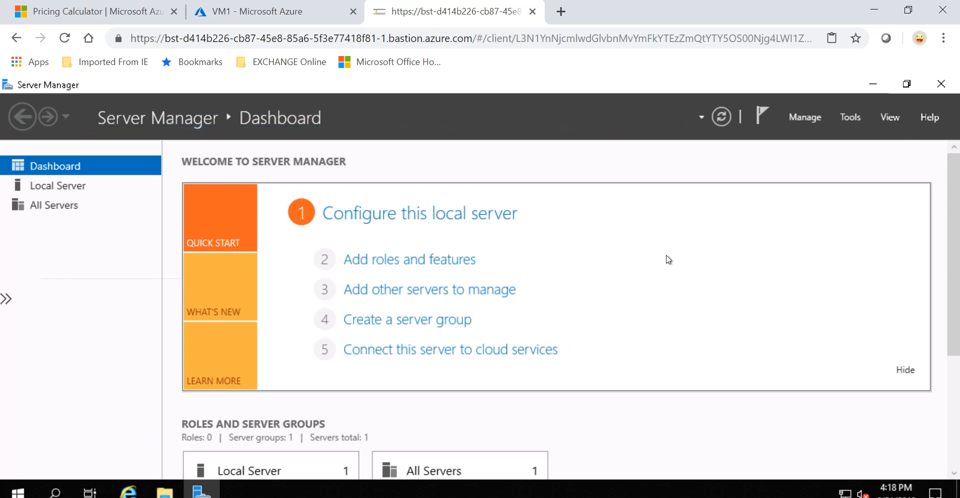
{"action": "mouse_move", "coordinate": [270, 11]}
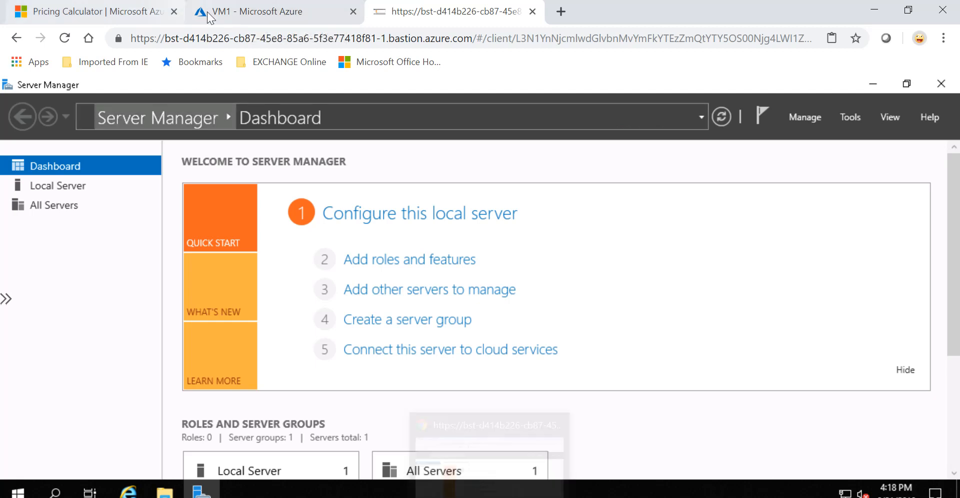
{"action": "left_click", "coordinate": [271, 11]}
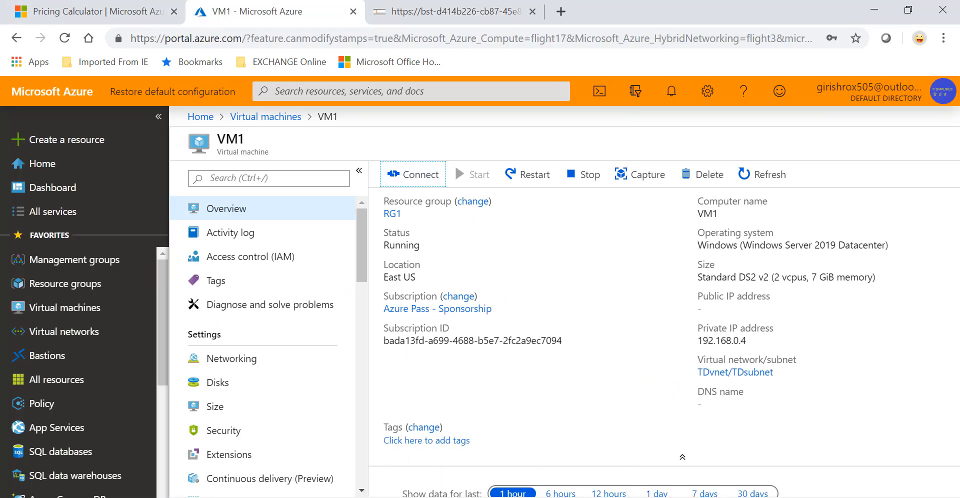